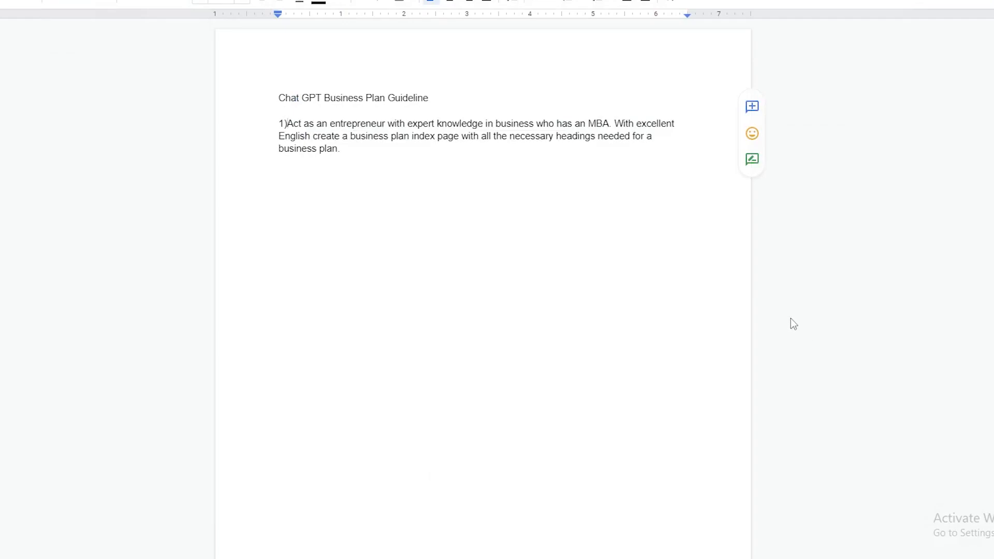
Step: Open ChatGPT from the OpenAI announcement article using Try ChatGPT
left_click(287, 123)
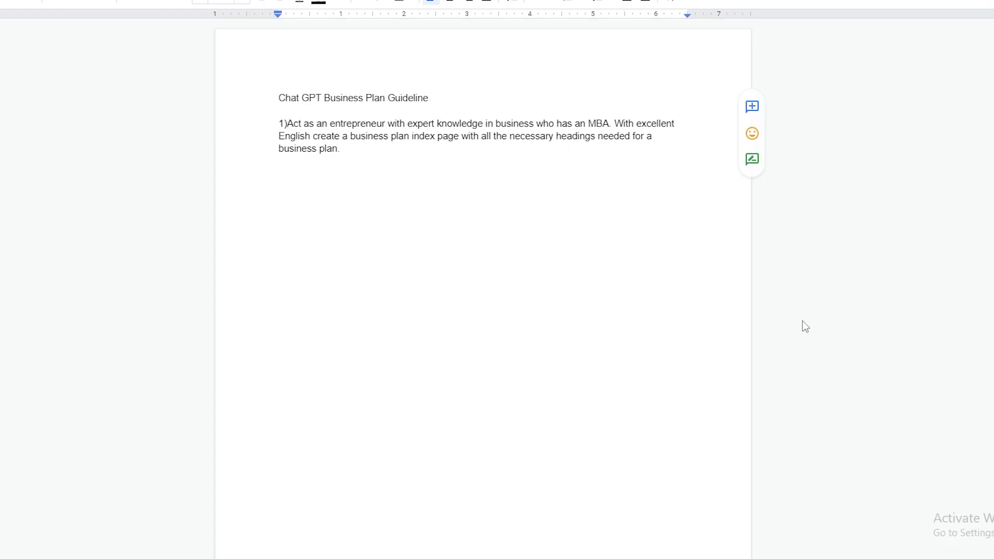
mouse_move(810, 344)
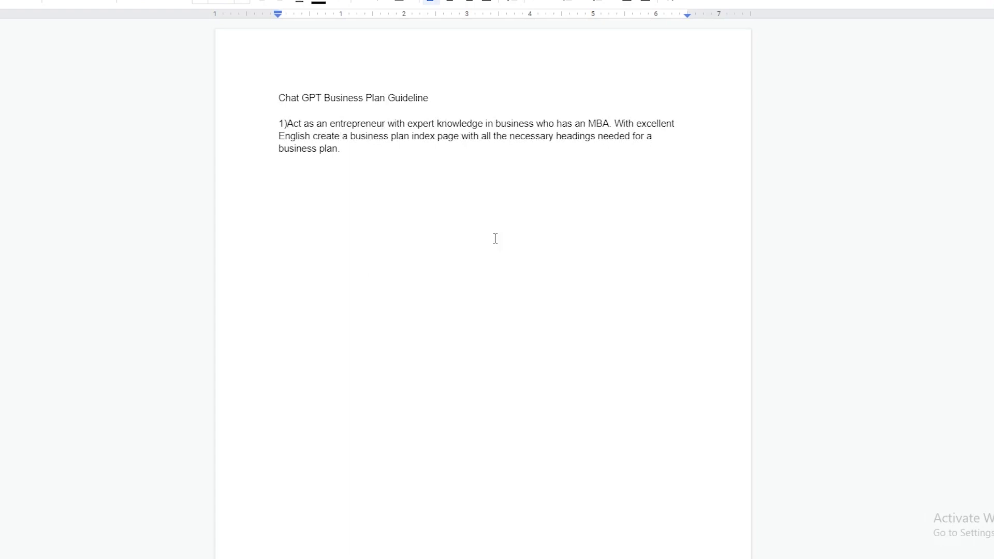
left_click(285, 124)
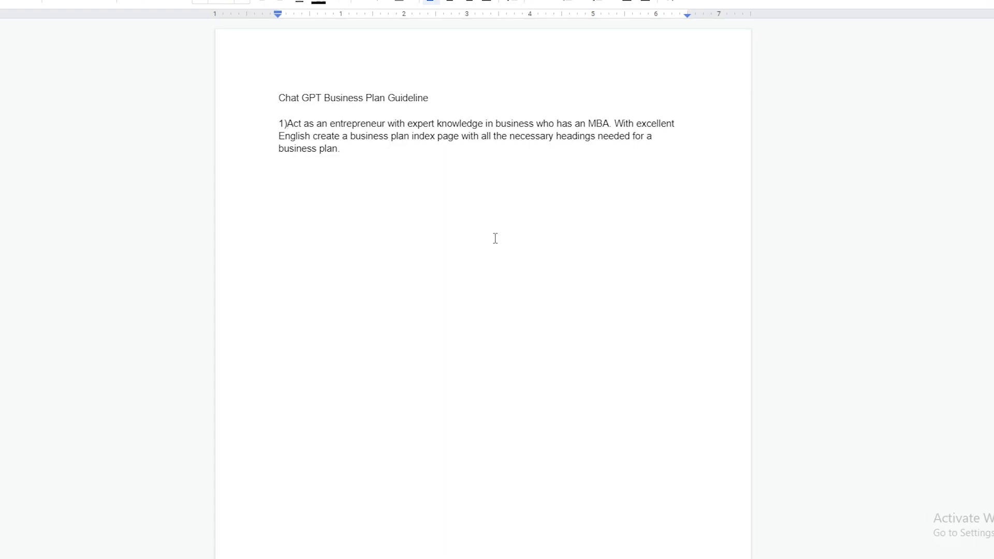
left_click(285, 124)
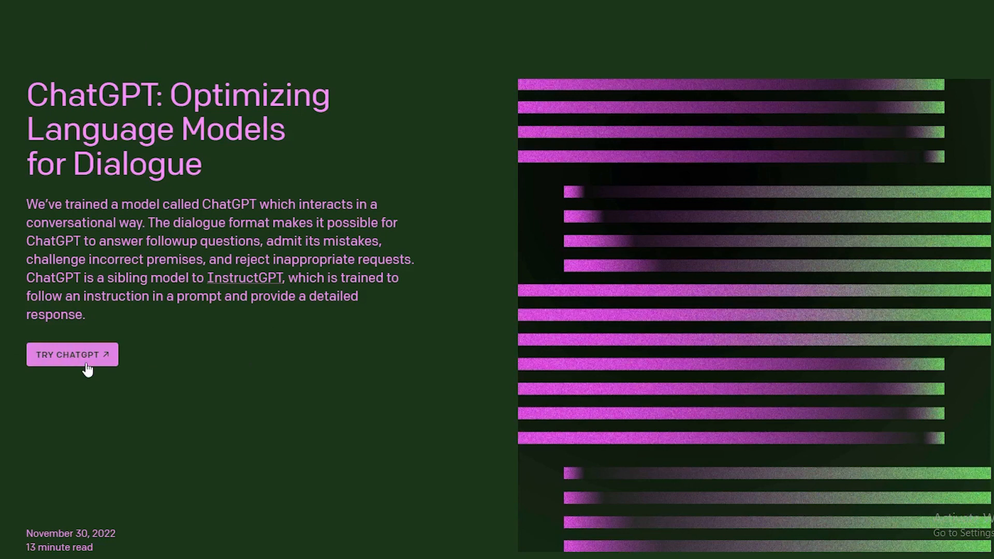
mouse_move(440, 190)
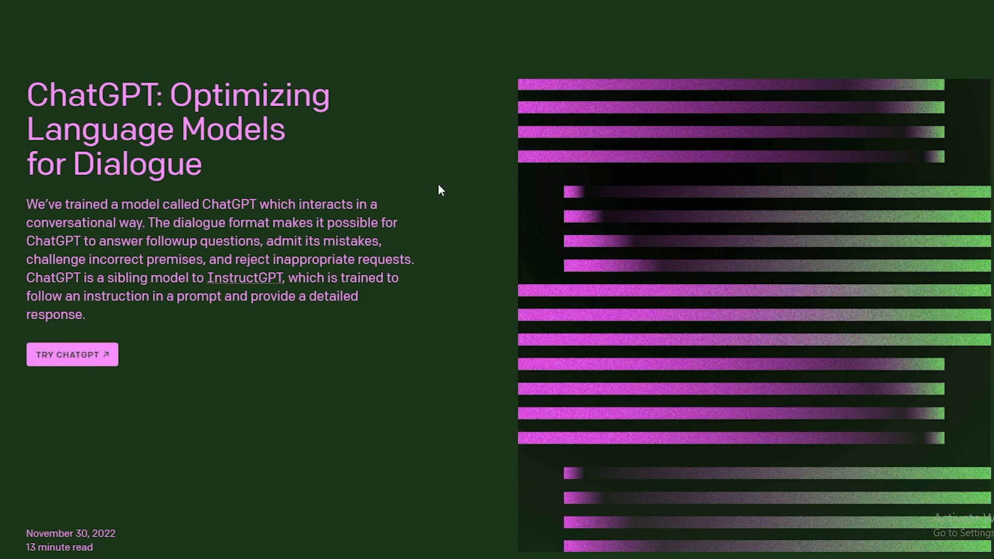
mouse_move(27, 399)
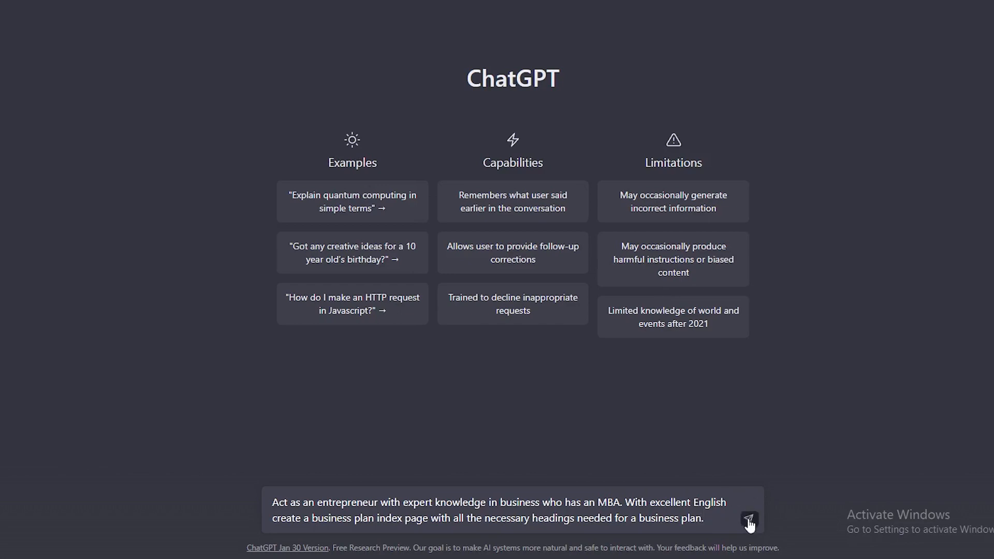
Step: Send the entrepreneur prompt and review the returned business plan index sections
left_click(749, 523)
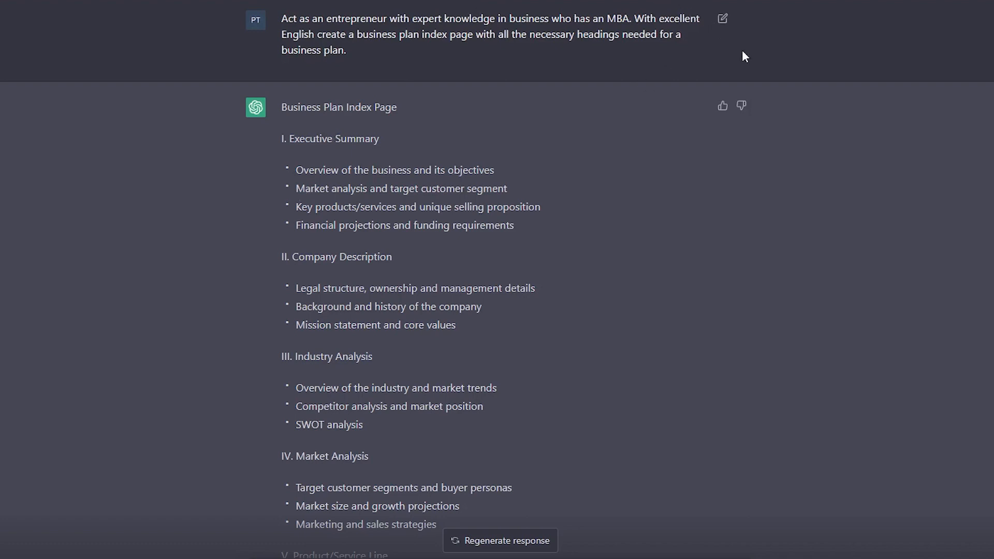
mouse_move(851, 57)
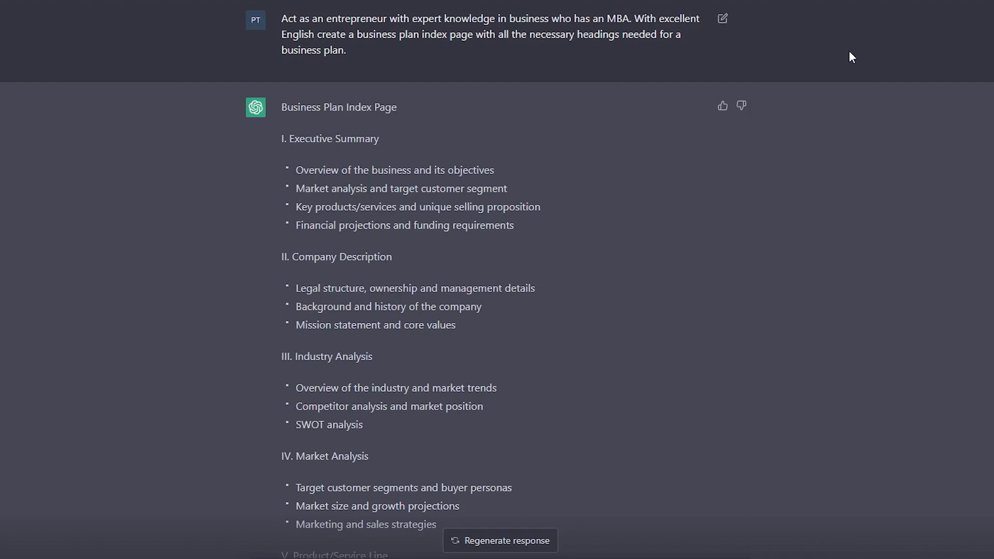
left_click_drag(281, 17, 347, 51)
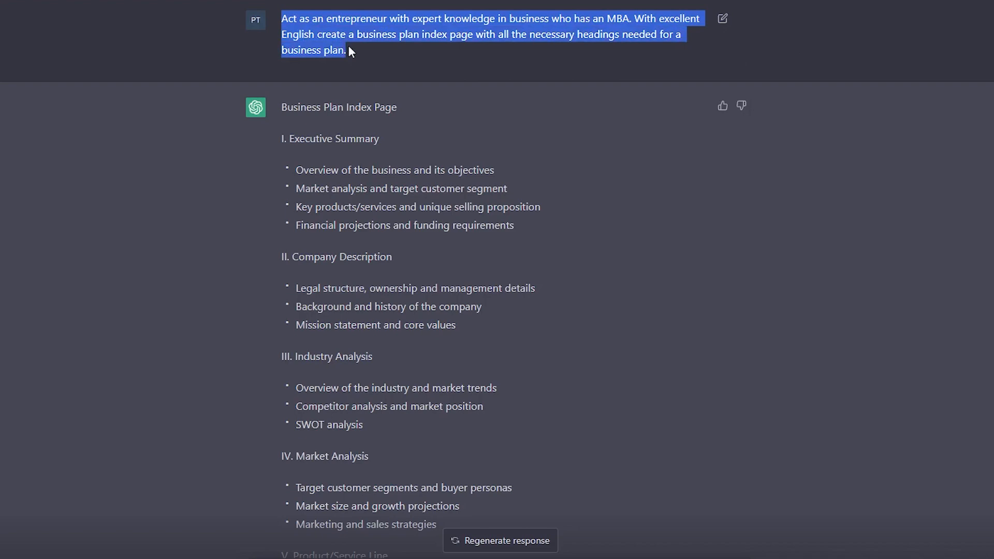
scroll("down", 3)
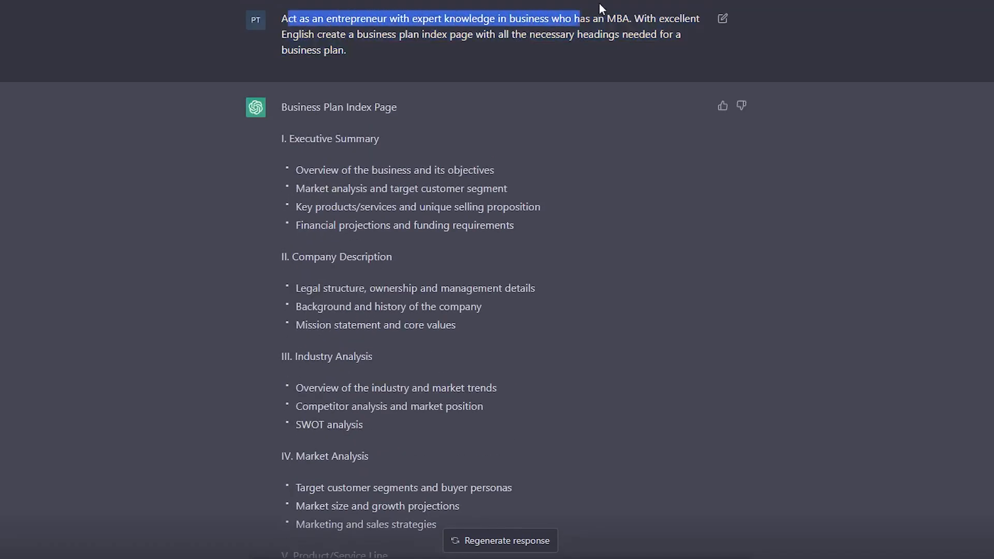
left_click(360, 77)
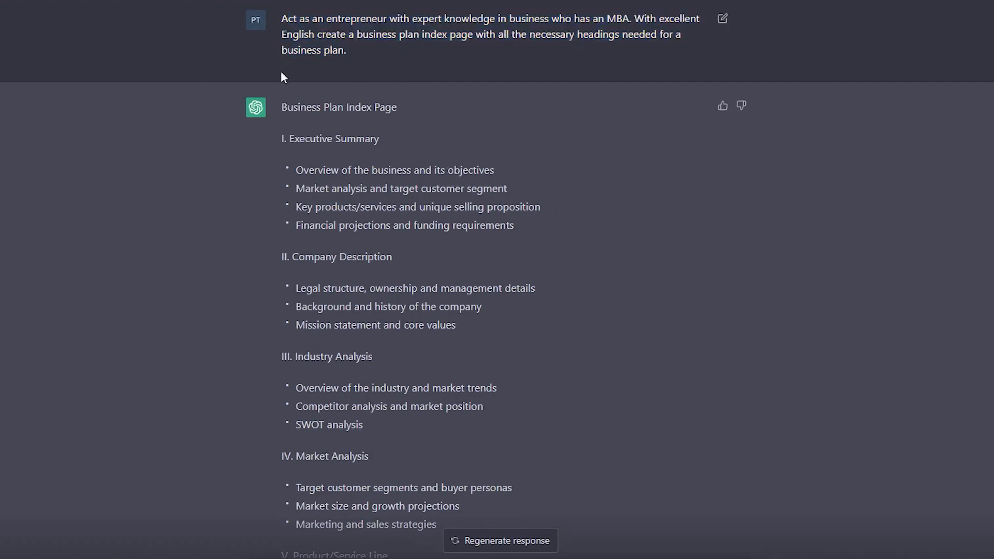
scroll("down", 3)
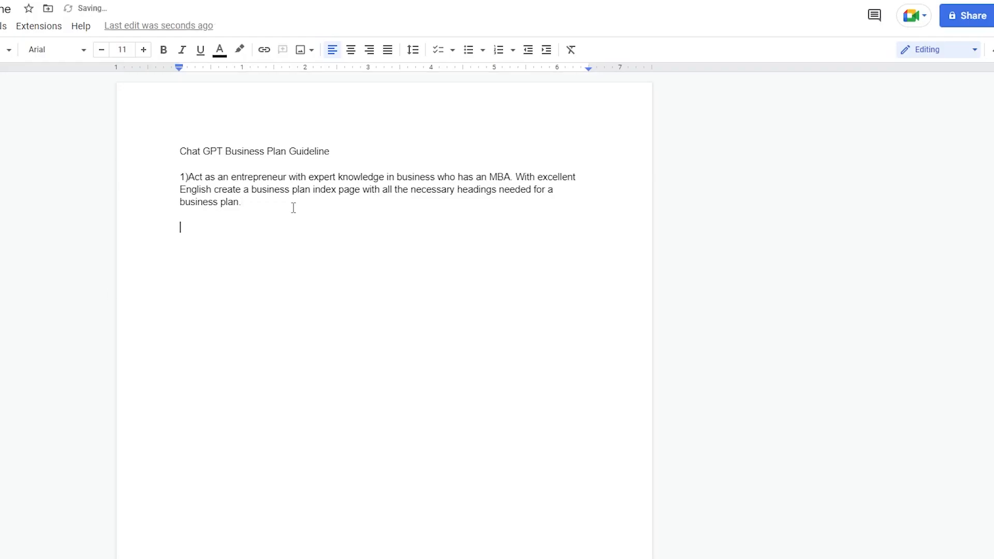
mouse_move(320, 298)
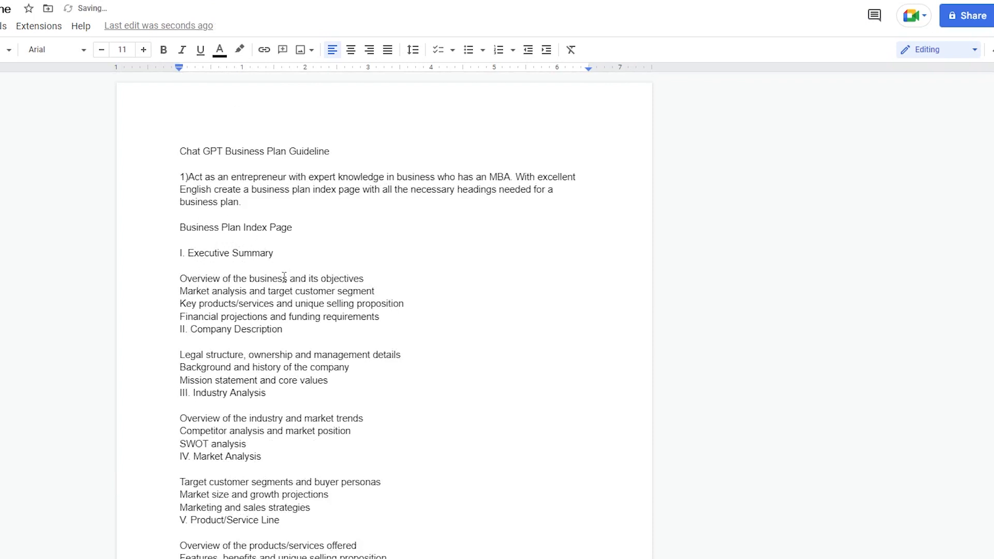
mouse_move(288, 310)
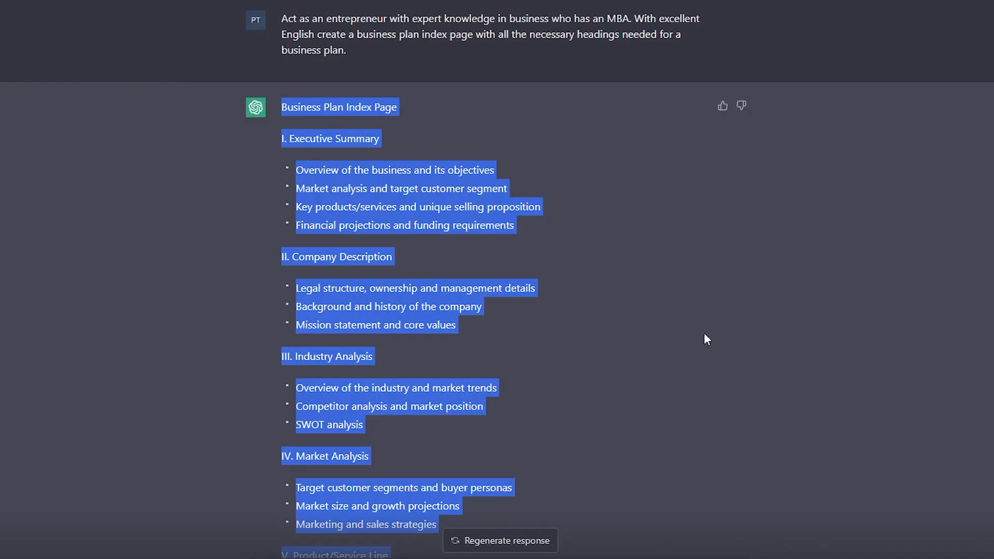
Step: Paste the South African SMMA start-up description into the message box
scroll("down", 3)
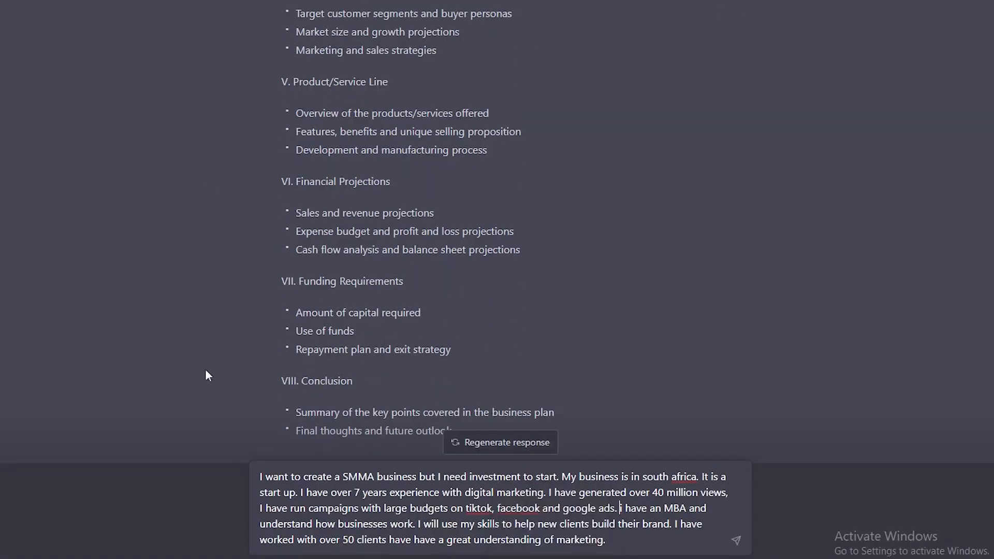
mouse_move(514, 511)
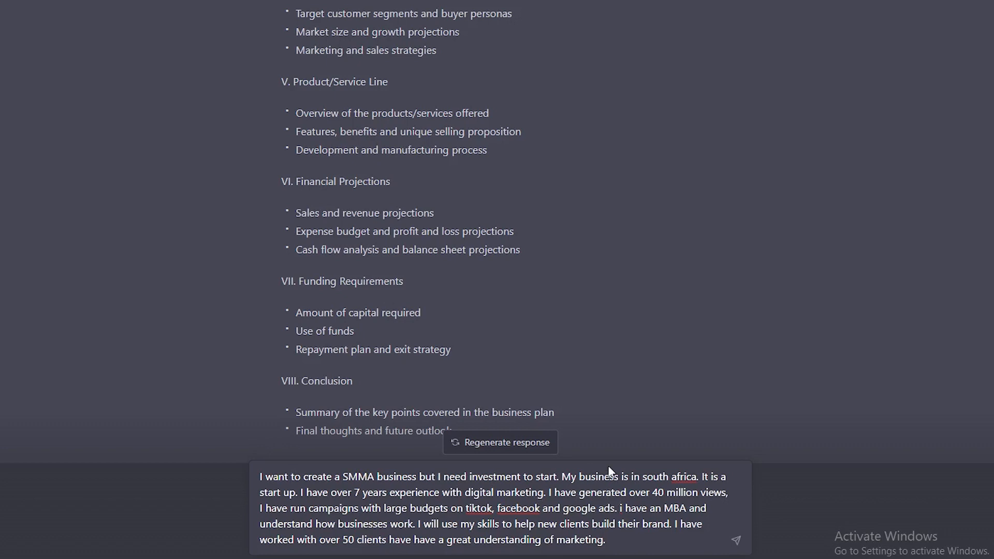
left_click(621, 508)
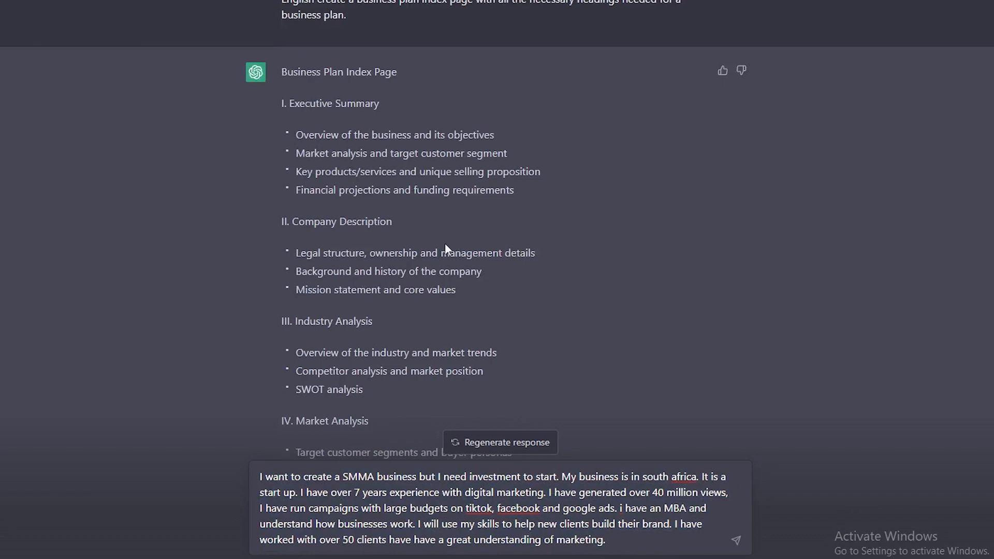
mouse_move(579, 547)
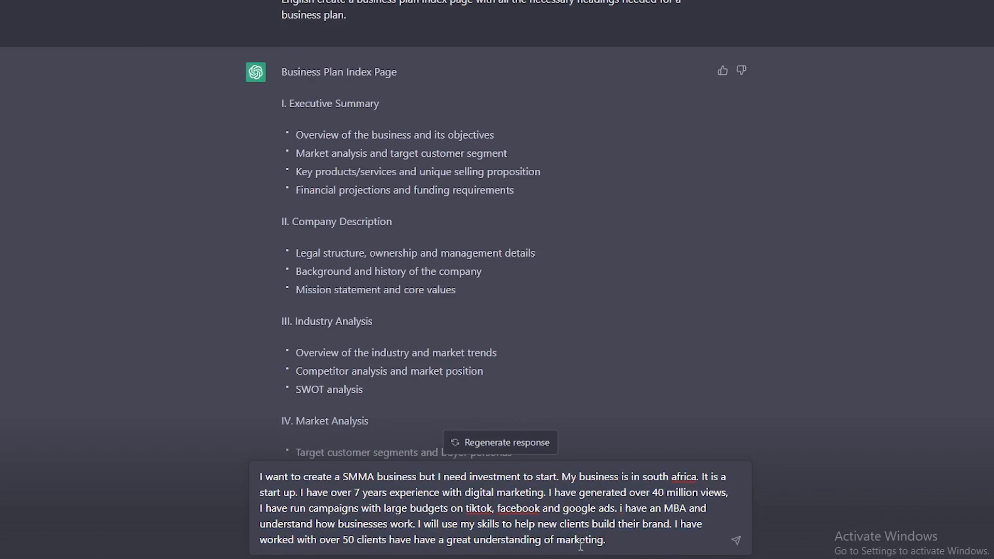
scroll("down", 3)
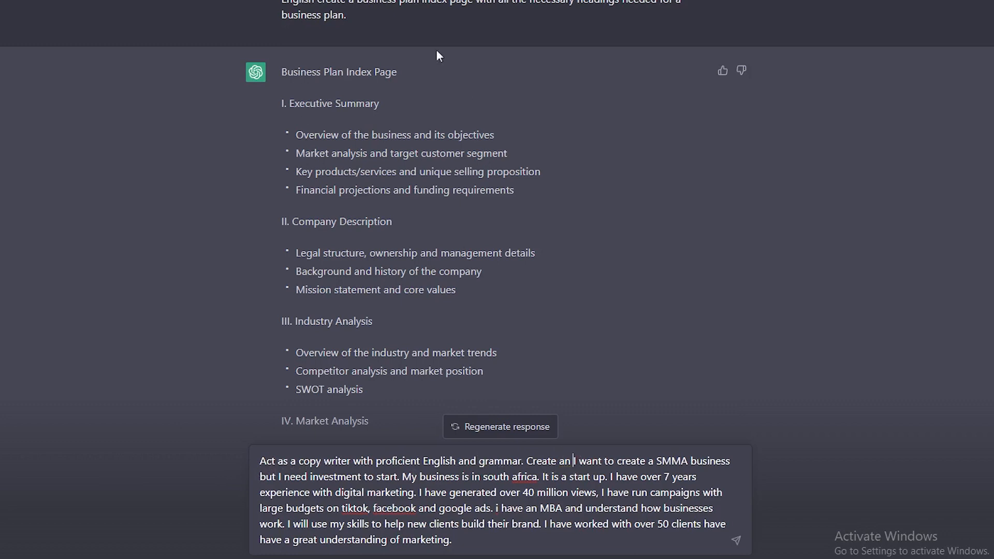
Step: Add the Executive Summary heading and its four bullet points to the copywriter prompt
double_click(333, 104)
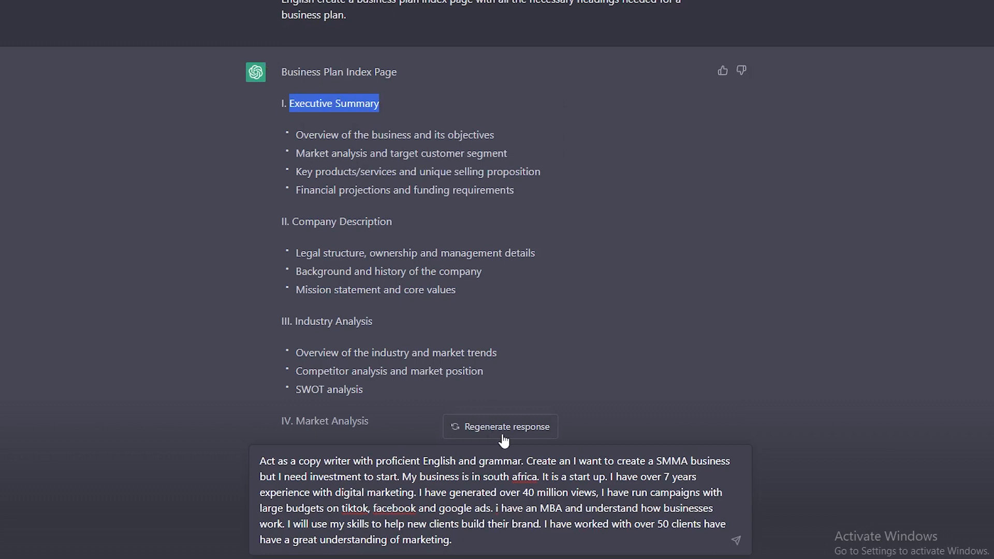
right_click(573, 464)
type("Executive Summary which i ")
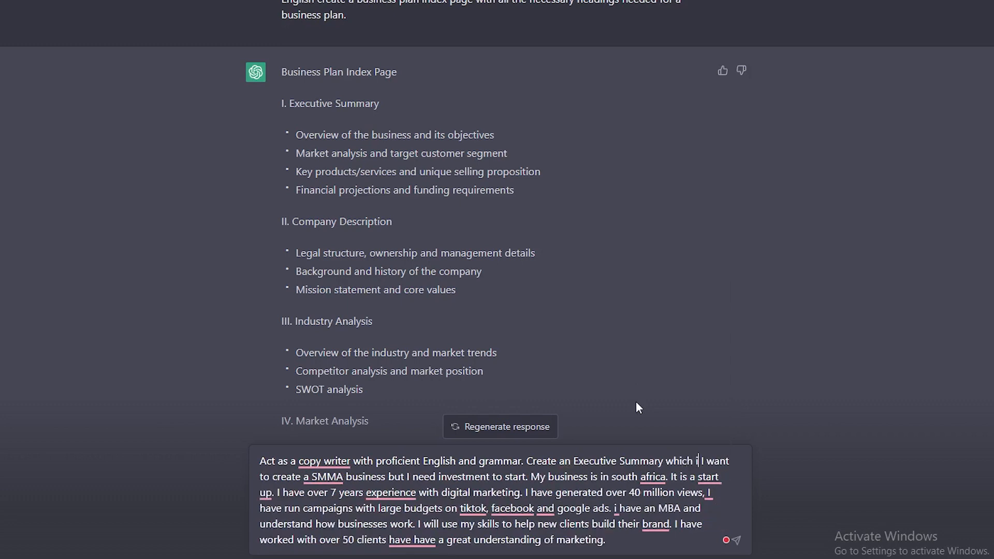
type("ncludes")
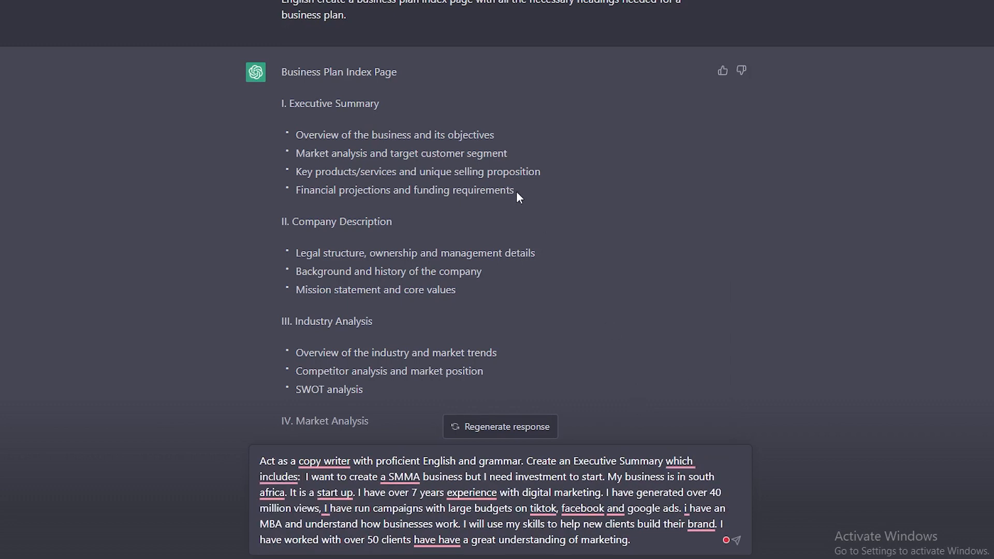
mouse_move(296, 141)
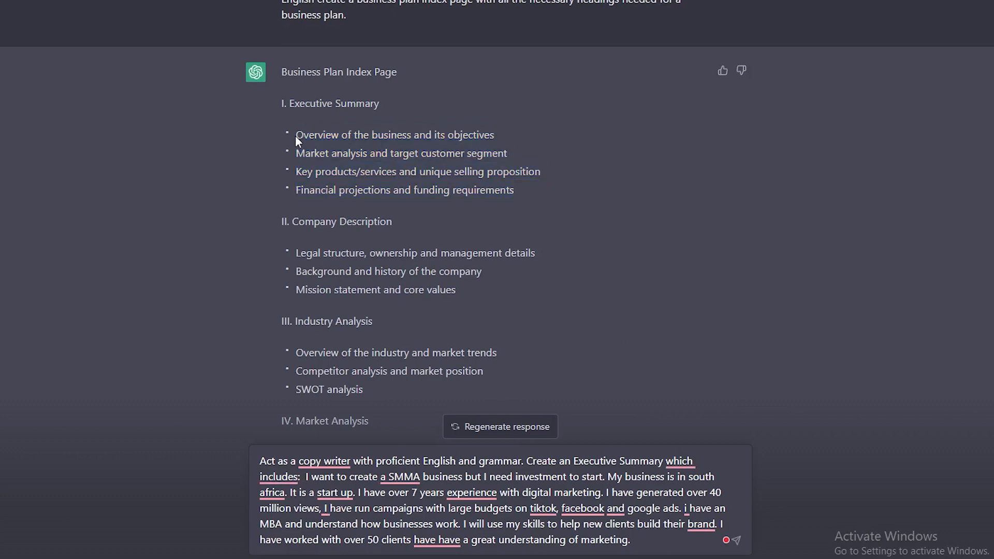
left_click_drag(295, 134, 514, 190)
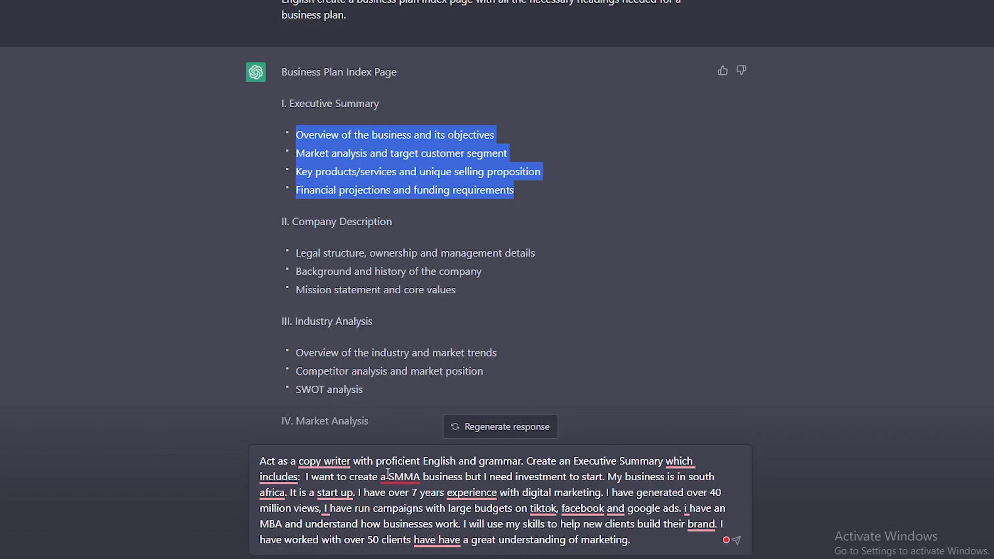
right_click(387, 475)
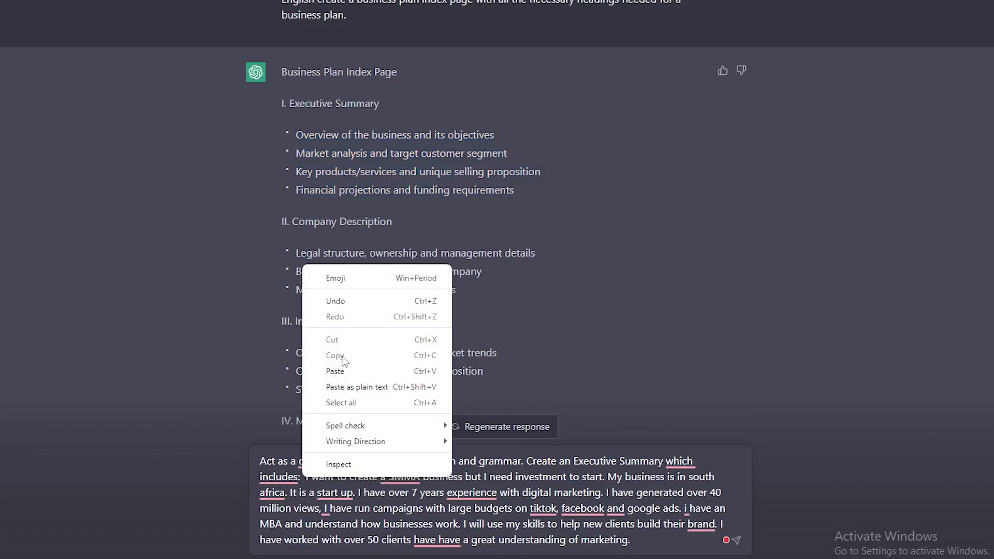
left_click(335, 371)
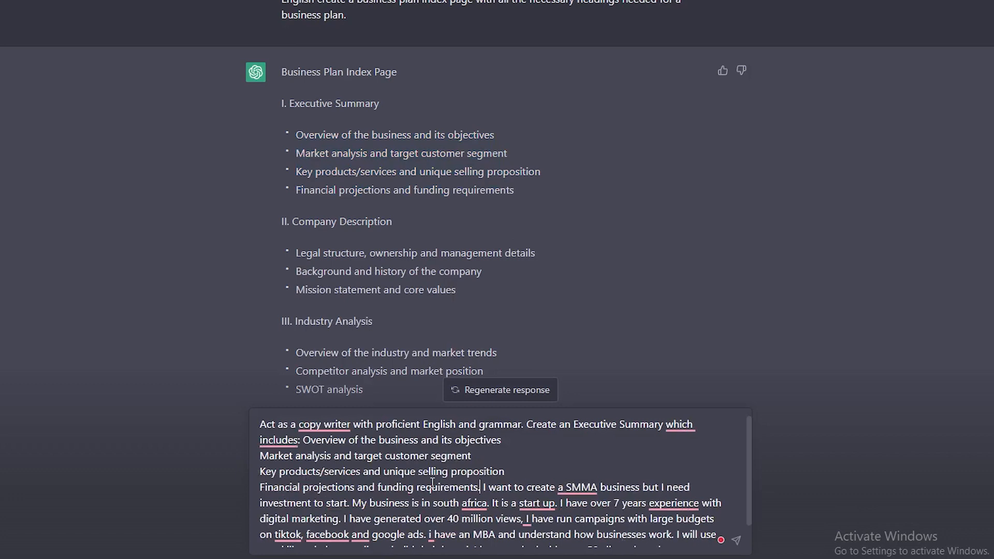
Step: Add 'Using this information' and 'I am seeking R100 000', then send
type("U")
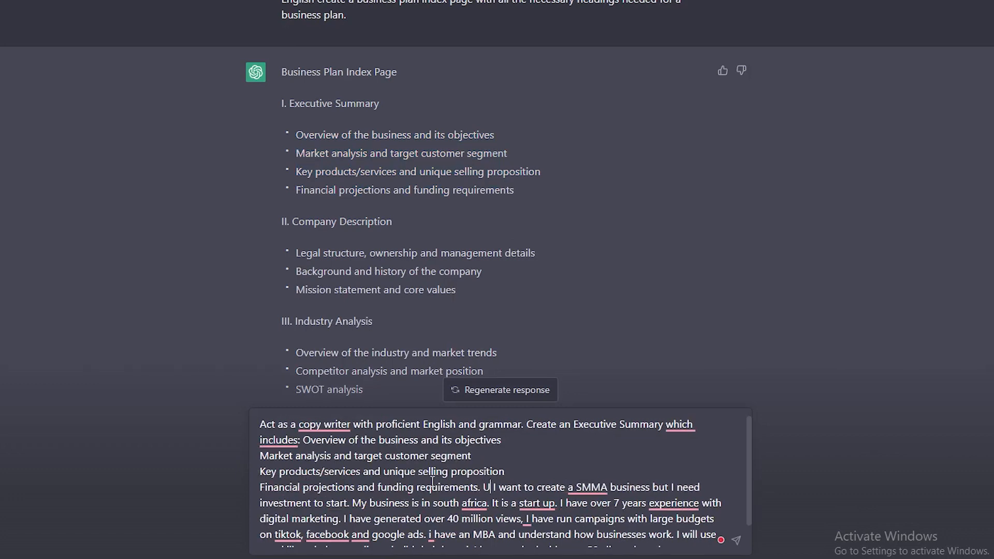
type("sing this")
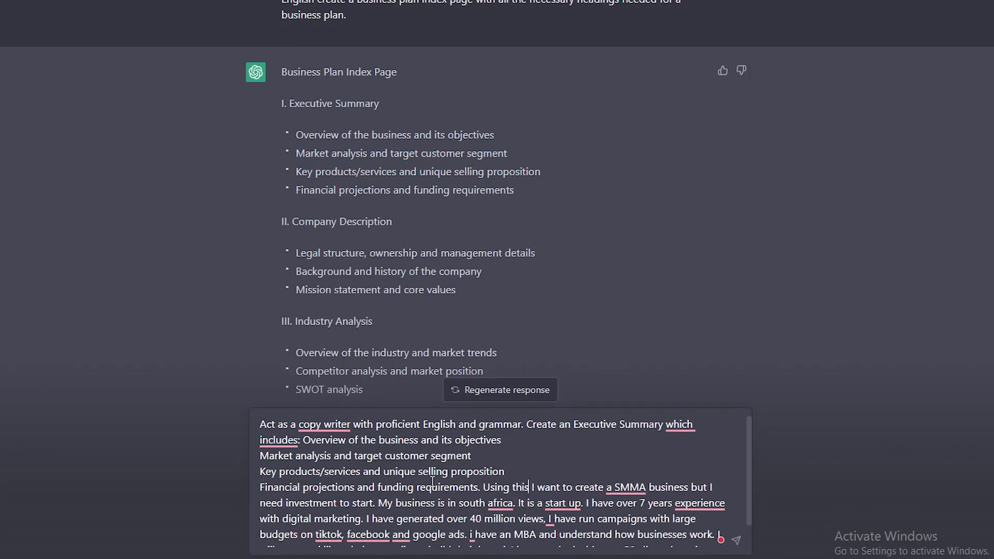
type("information \"")
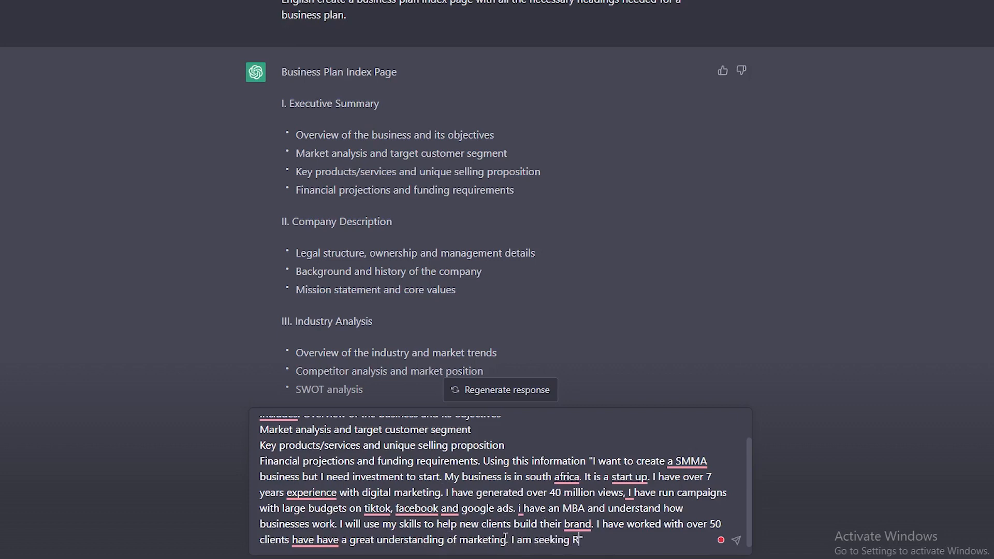
type("100 000")
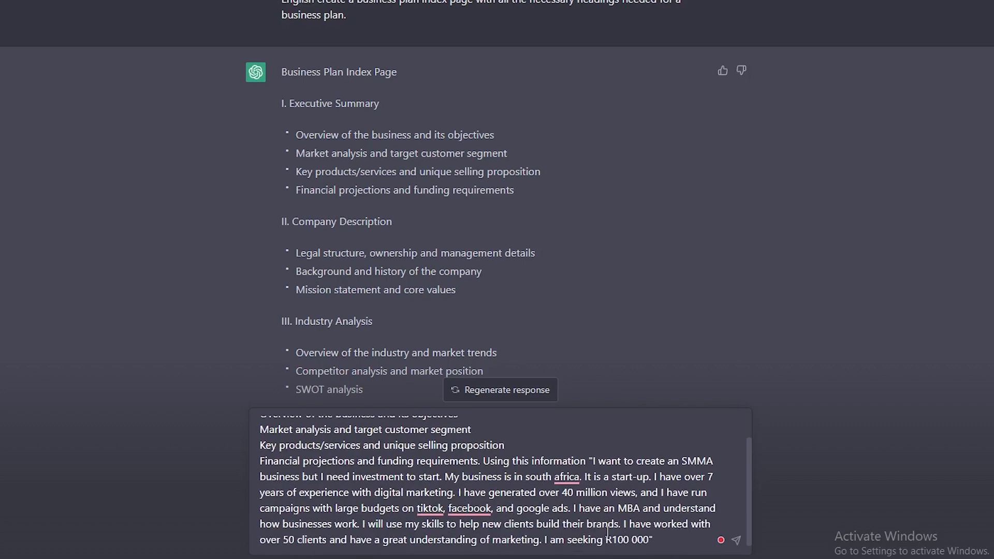
left_click(735, 540)
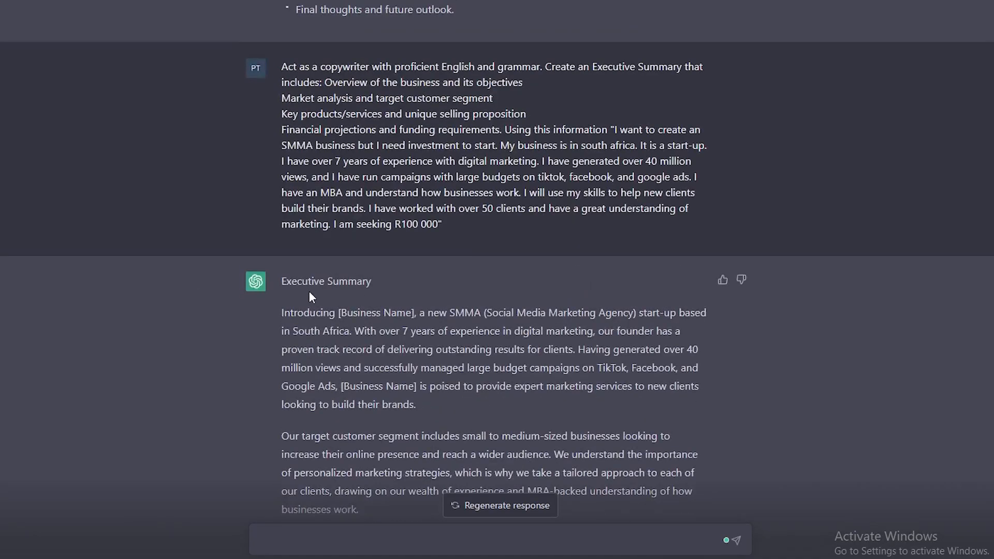
Step: Scroll through the generated executive summary reply
scroll("down", 3)
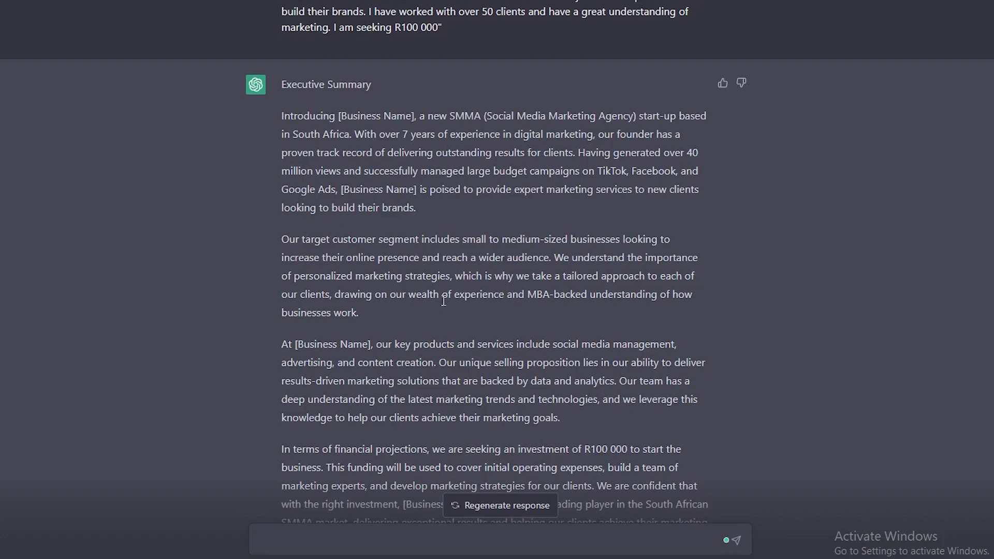
scroll("down", 3)
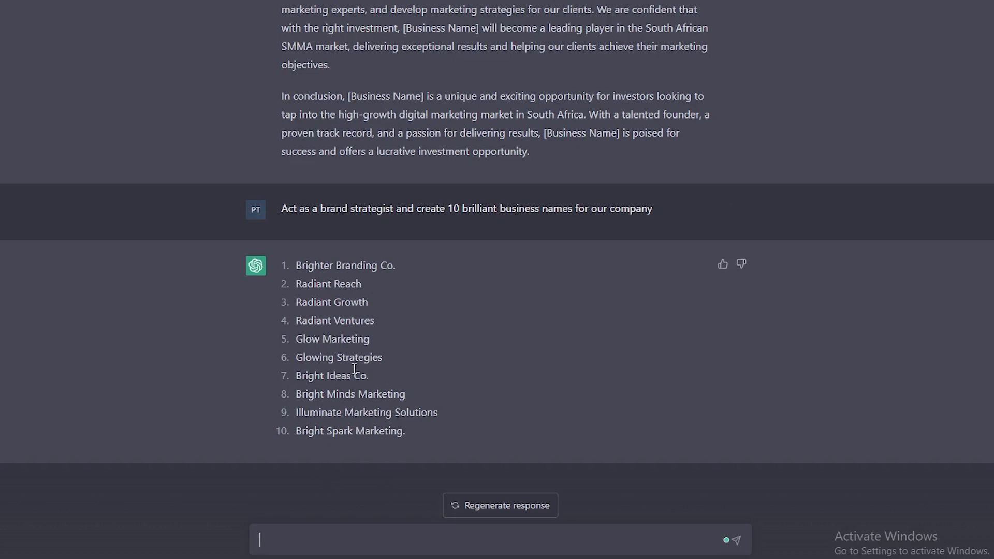
mouse_move(311, 354)
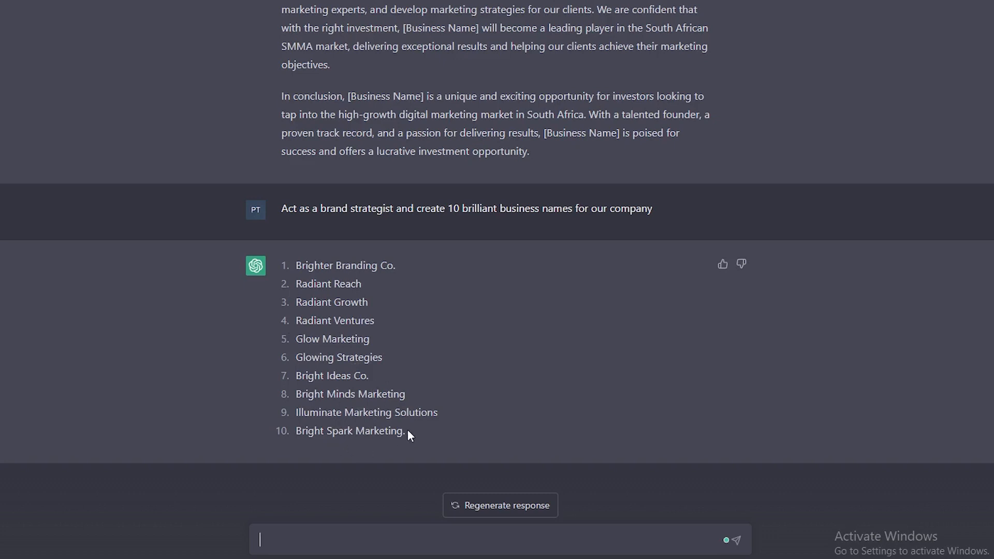
Step: Send a rewrite request naming Bright Spark Marketing in a less AI-sounding tone
double_click(348, 431)
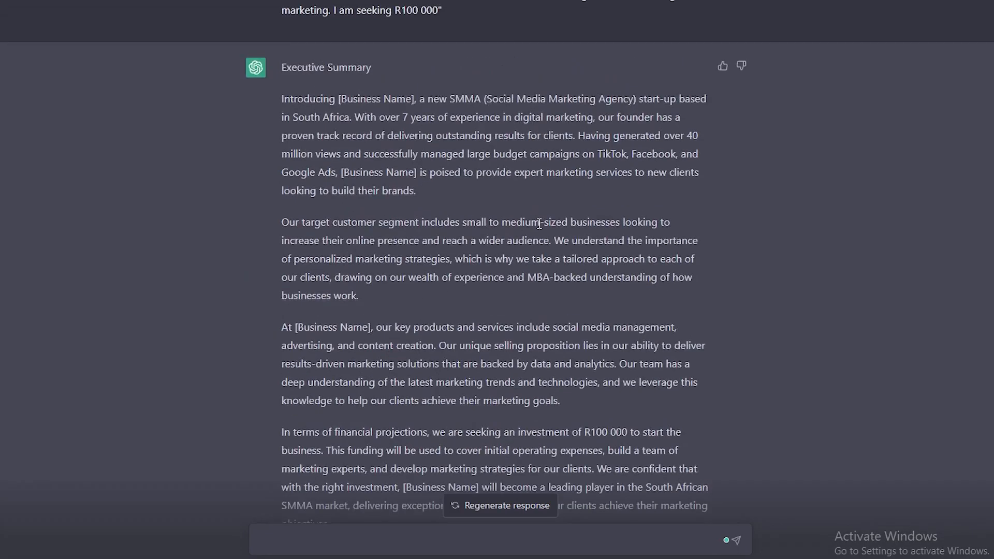
mouse_move(532, 398)
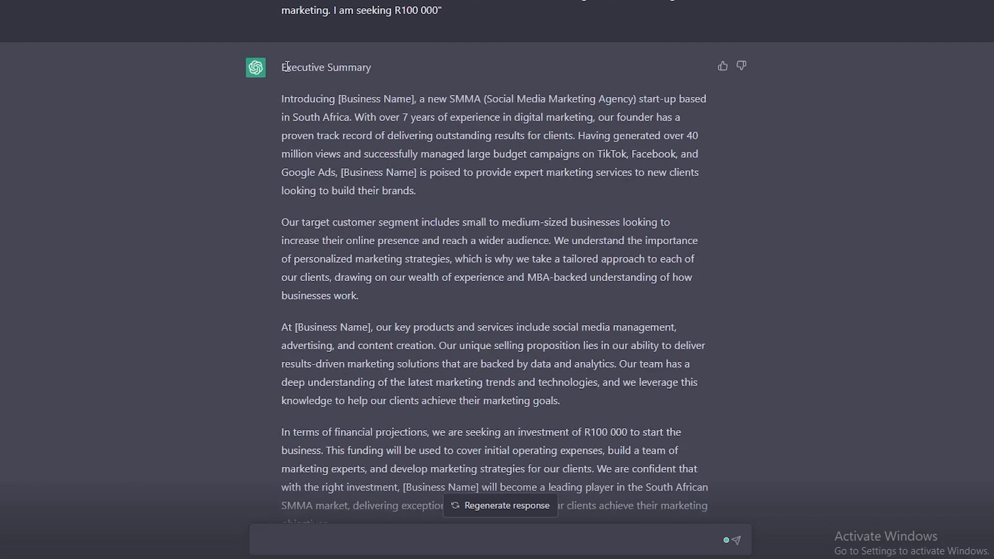
double_click(378, 99)
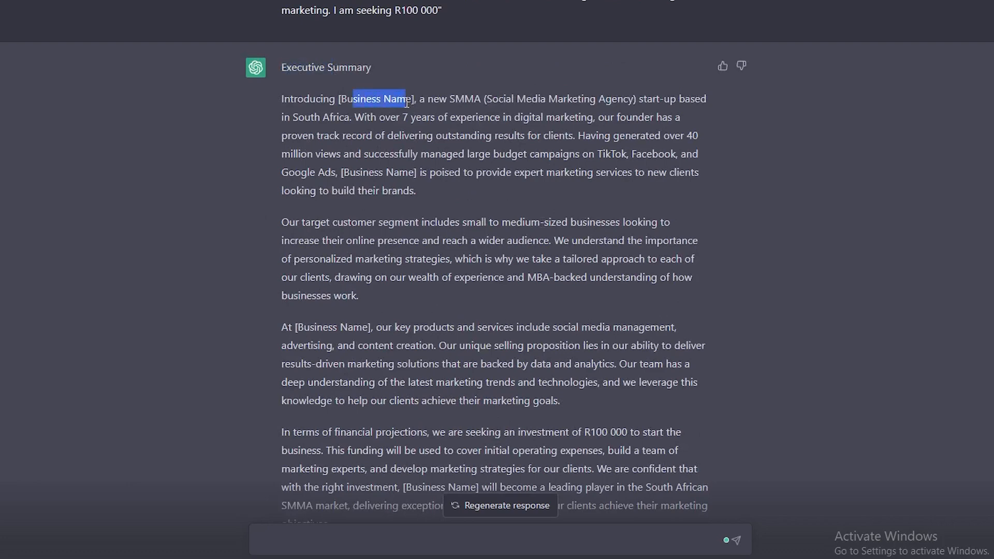
scroll("down", 3)
type("Using the above executive summary input our business name Bright Spark Marketing. Rewrite the executive summary in a none ai tone")
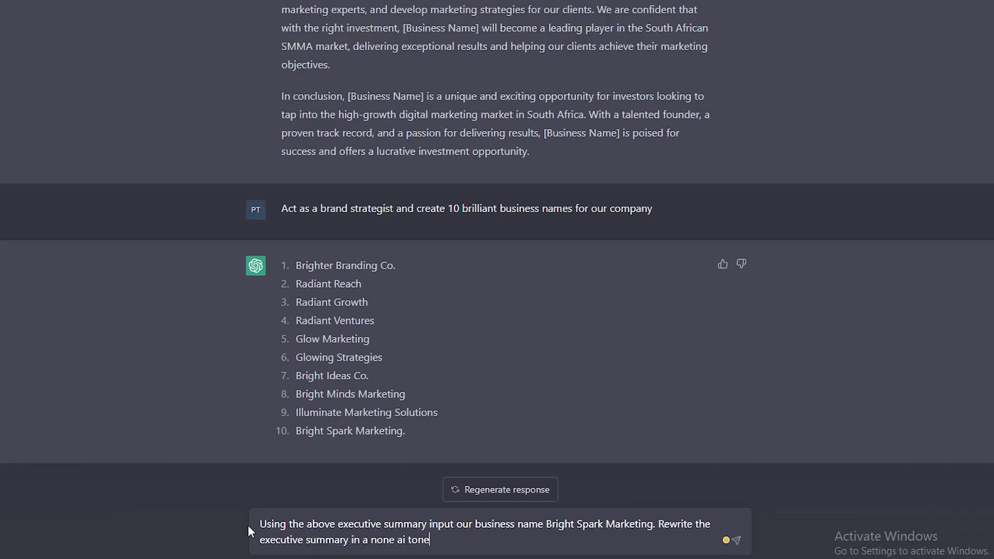
left_click_drag(259, 524, 336, 523)
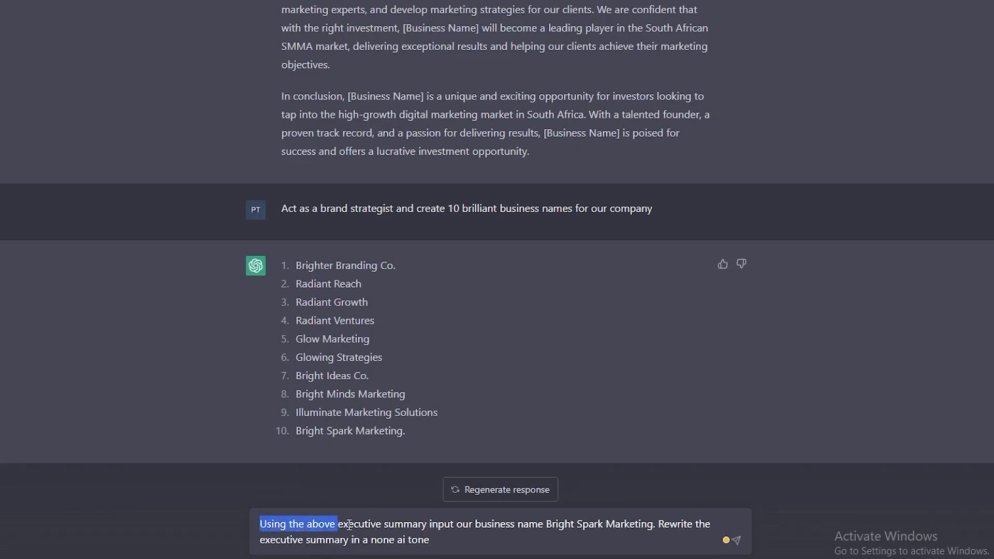
left_click(429, 523)
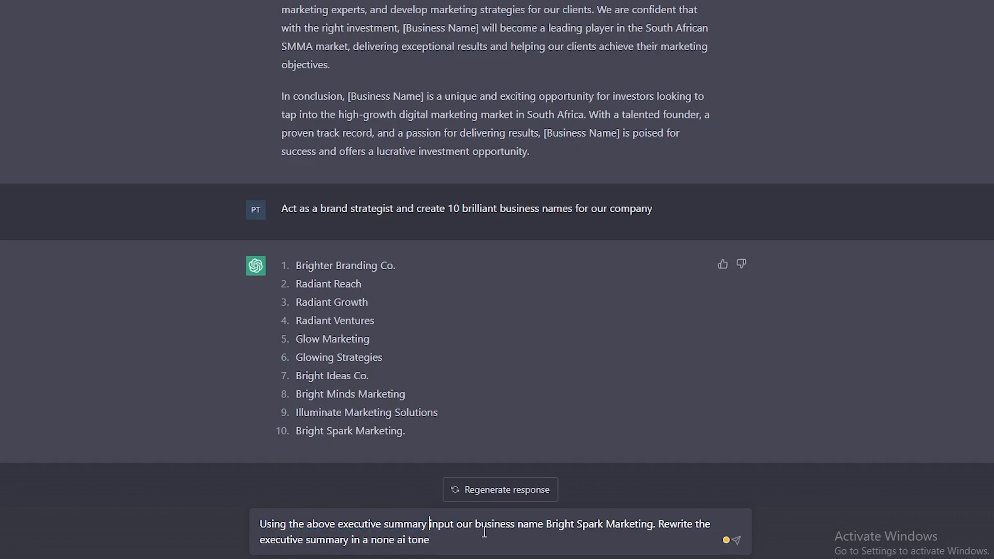
left_click_drag(546, 525, 601, 524)
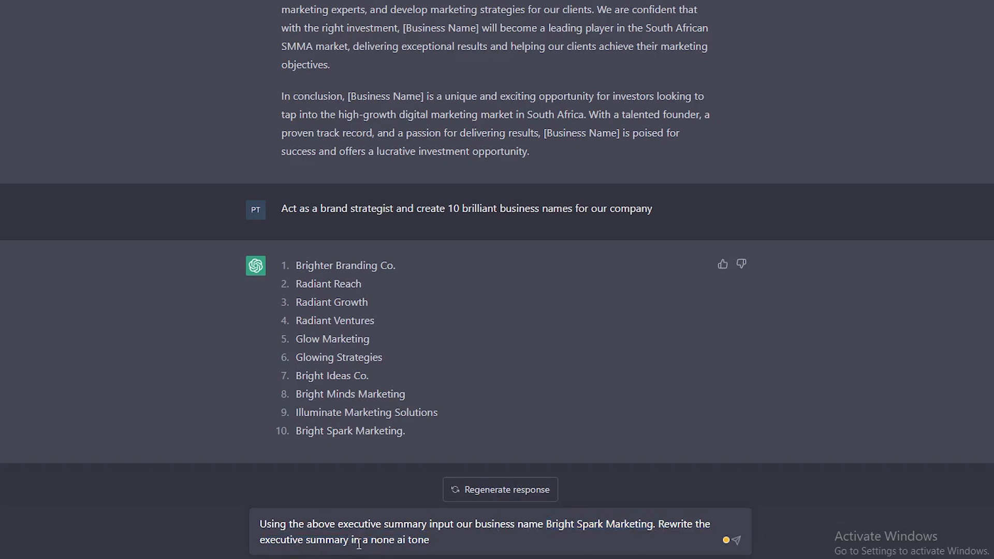
left_click_drag(353, 540, 426, 540)
type(".")
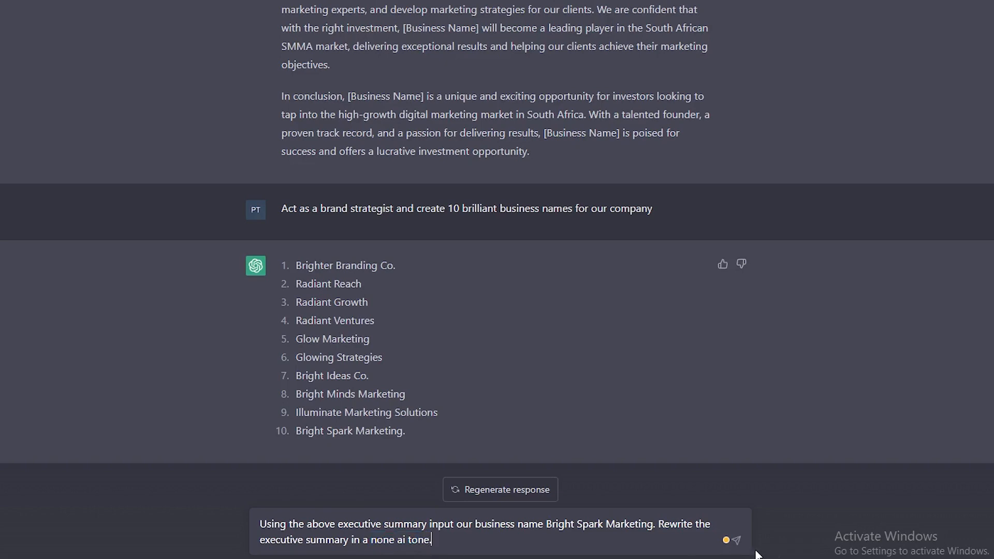
left_click(734, 539)
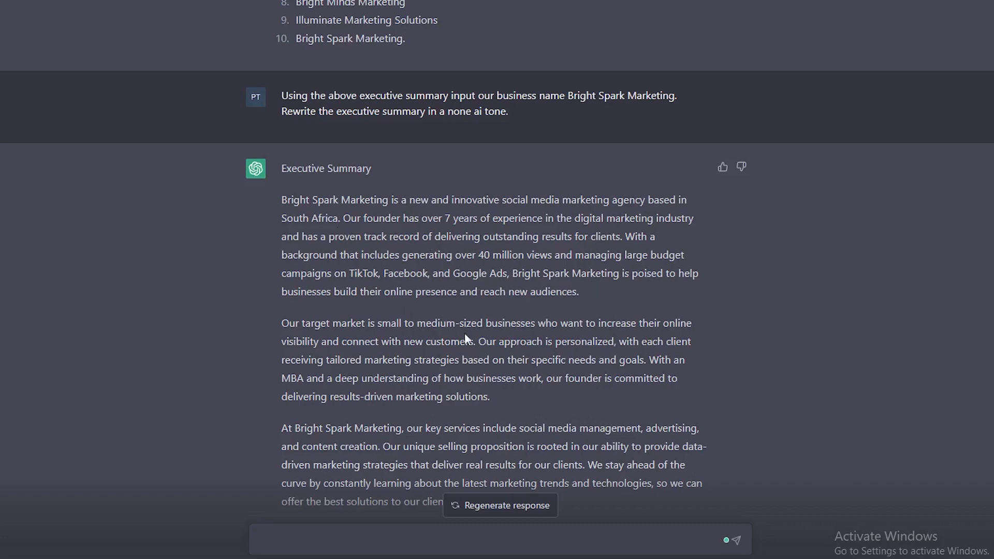
mouse_move(325, 336)
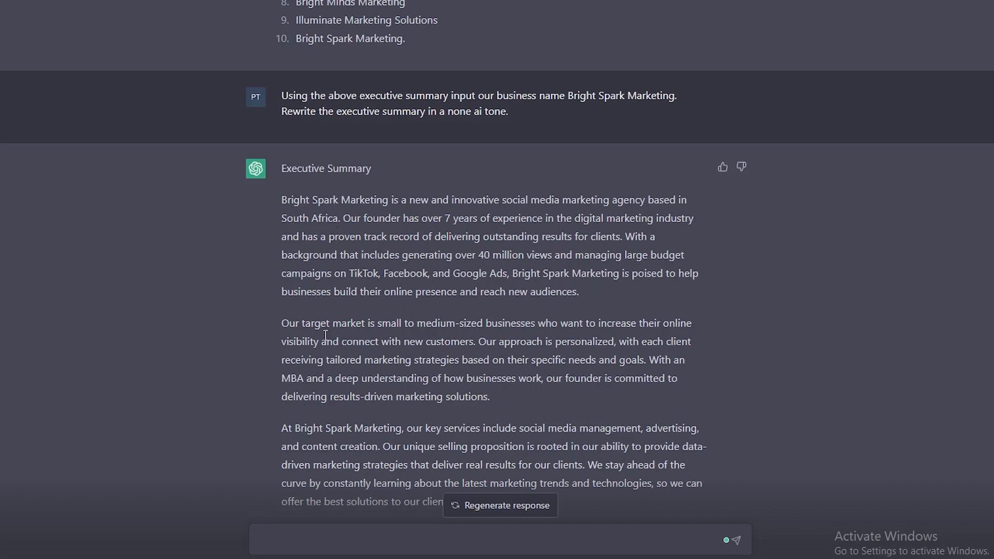
Step: Read the rewritten Bright Spark Marketing executive summary
scroll("down", 3)
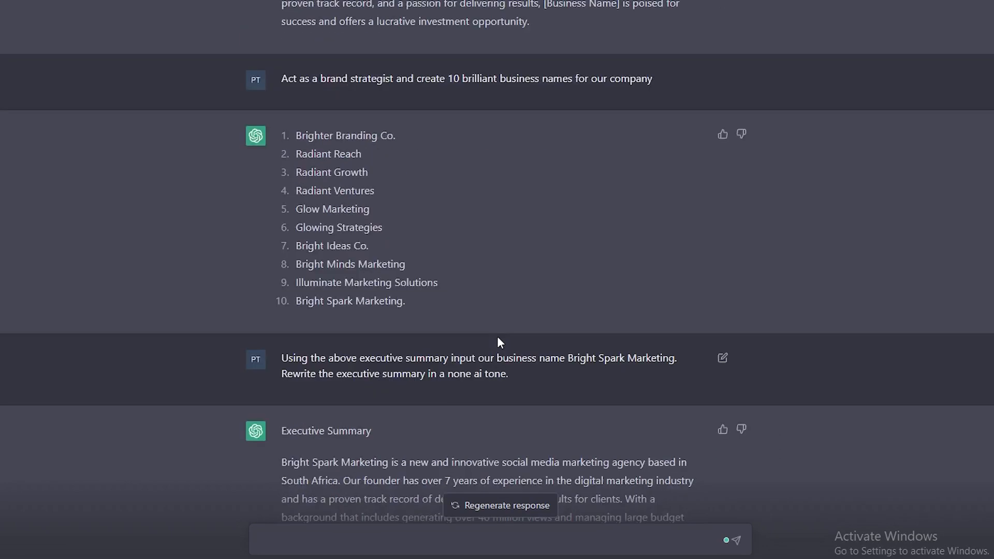
scroll("down", 3)
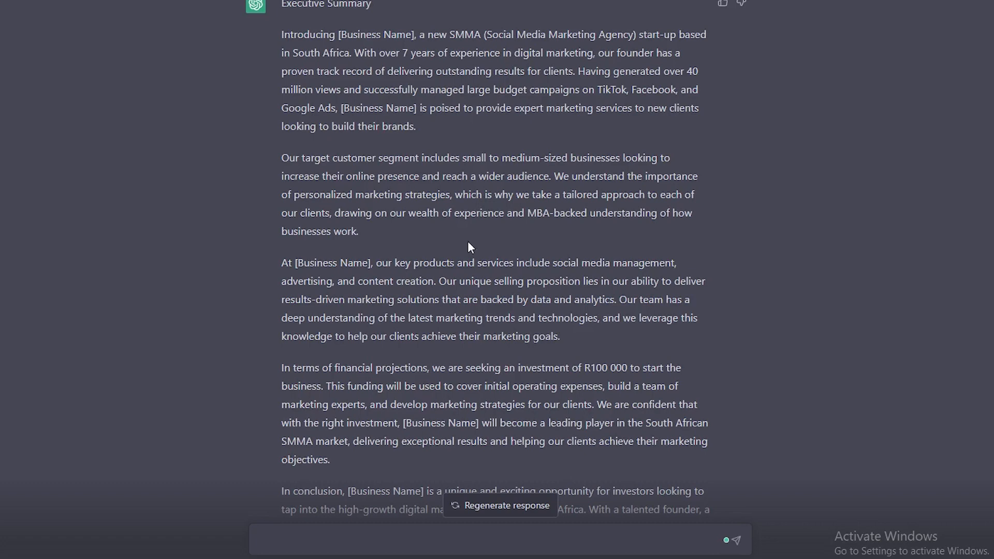
mouse_move(426, 368)
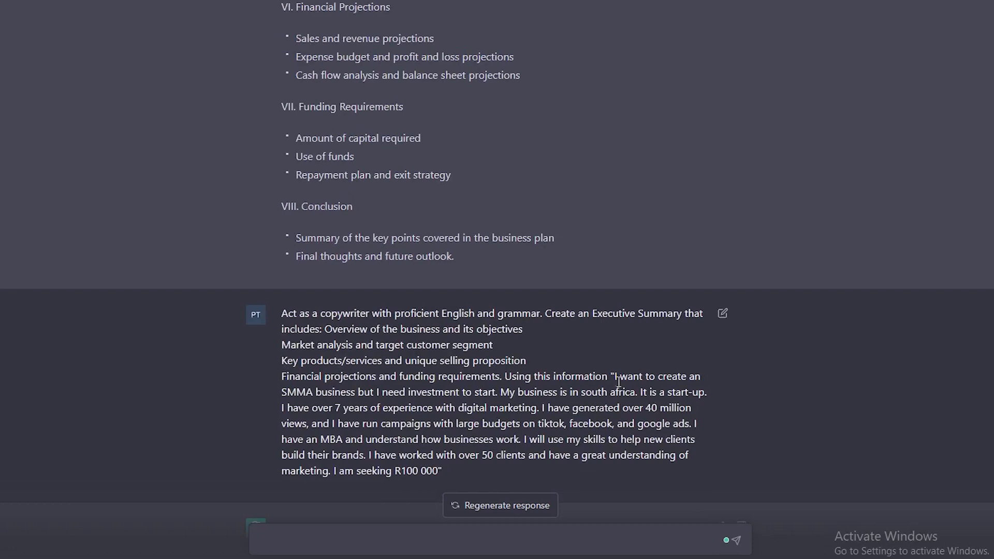
left_click_drag(616, 376, 680, 455)
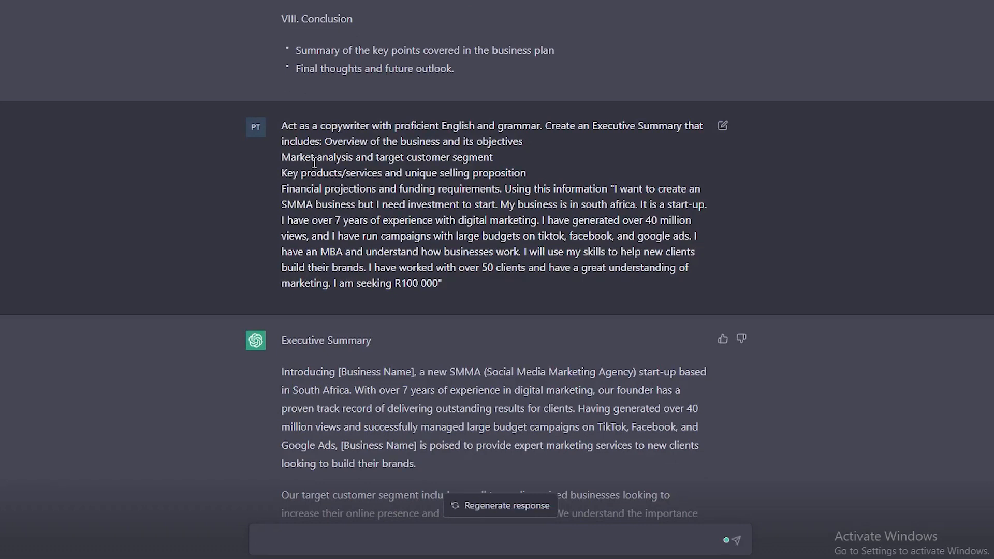
Step: Review the earlier copywriter prompt's background information and opening instruction
left_click_drag(311, 204, 436, 283)
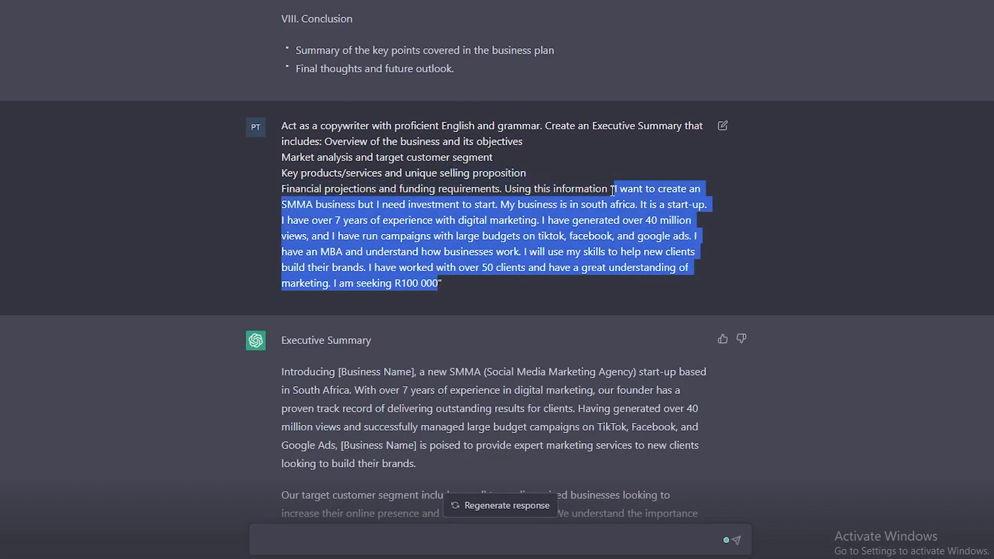
left_click(680, 340)
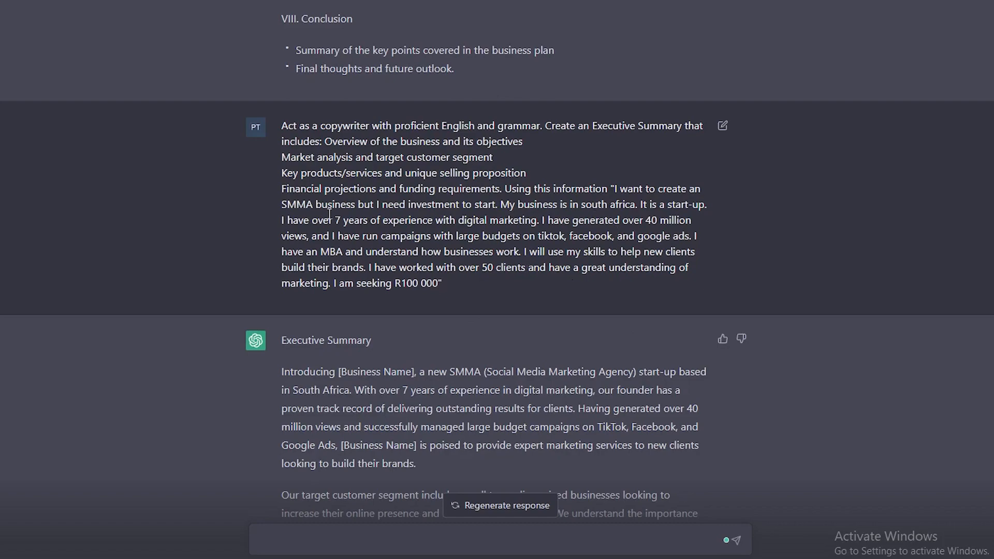
scroll("up", 3)
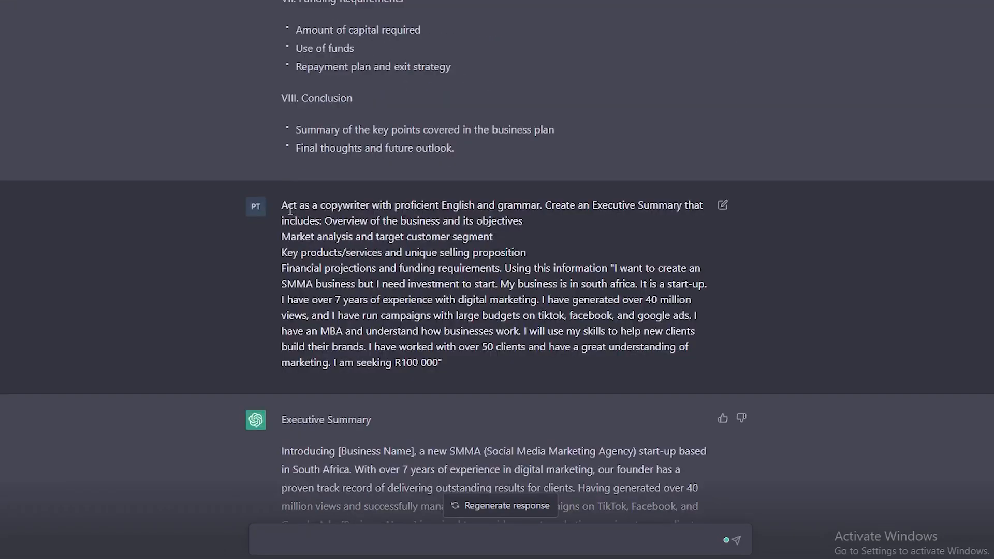
left_click_drag(281, 205, 680, 205)
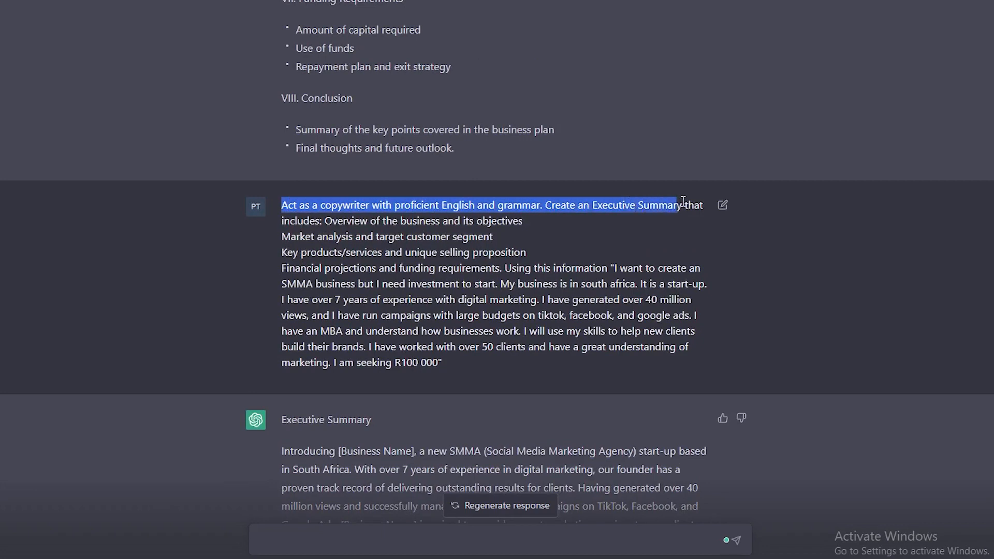
left_click_drag(681, 205, 522, 221)
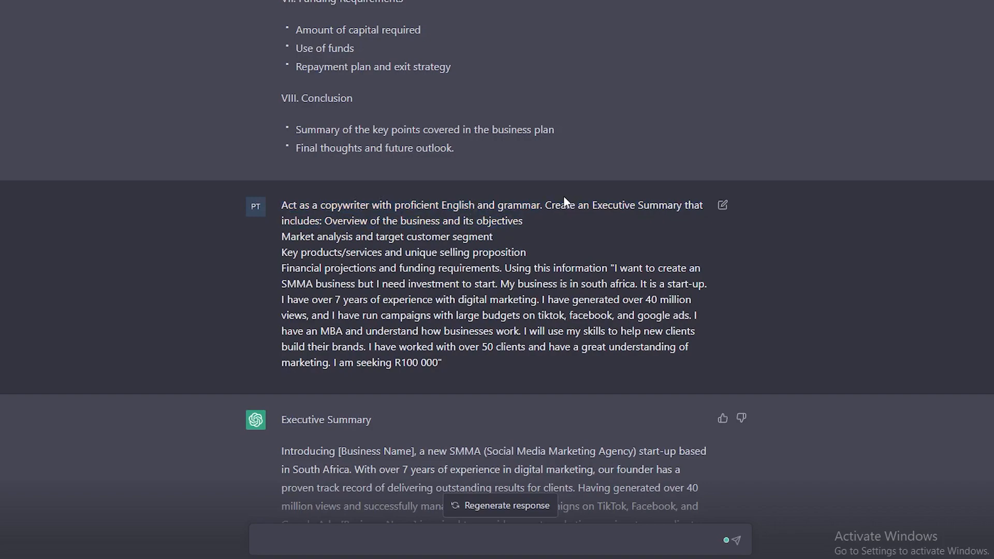
double_click(615, 205)
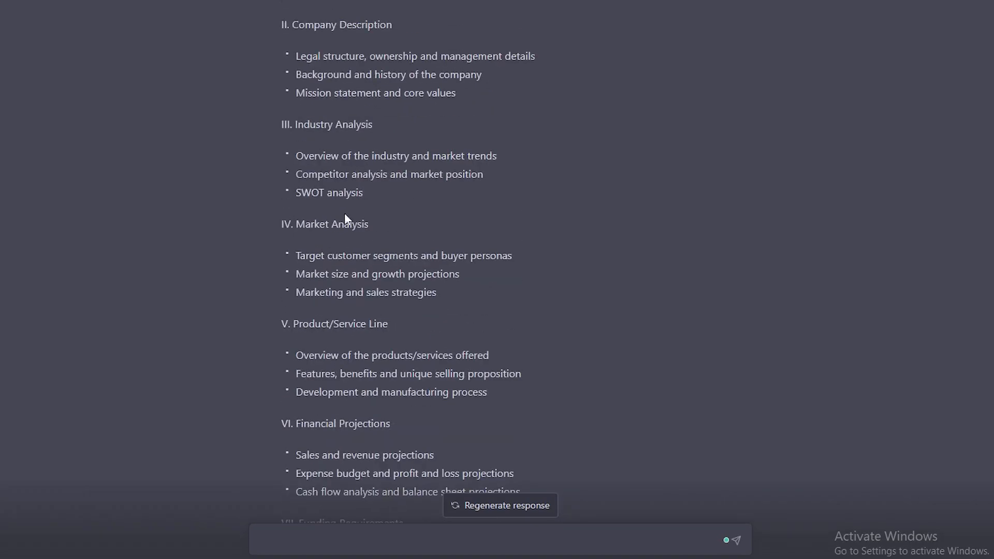
Step: Review the Market Analysis, highlighting its heading and [Insert Market Size Projection] placeholder
double_click(332, 224)
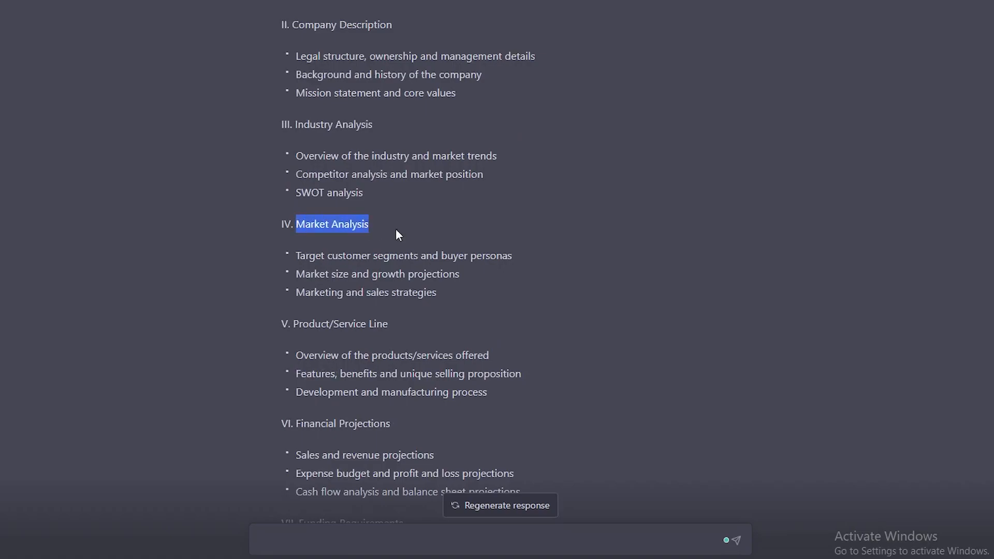
scroll("down", 3)
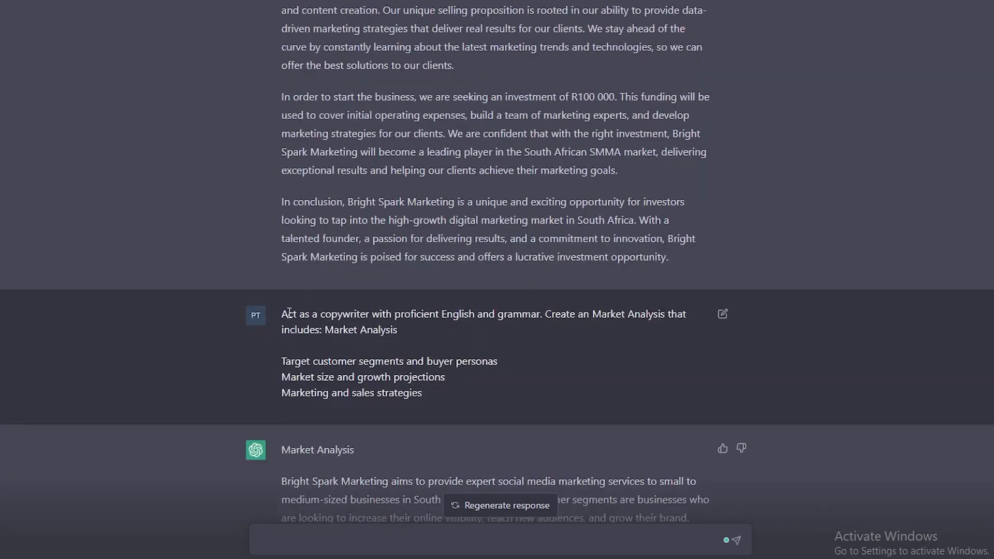
left_click_drag(285, 314, 534, 314)
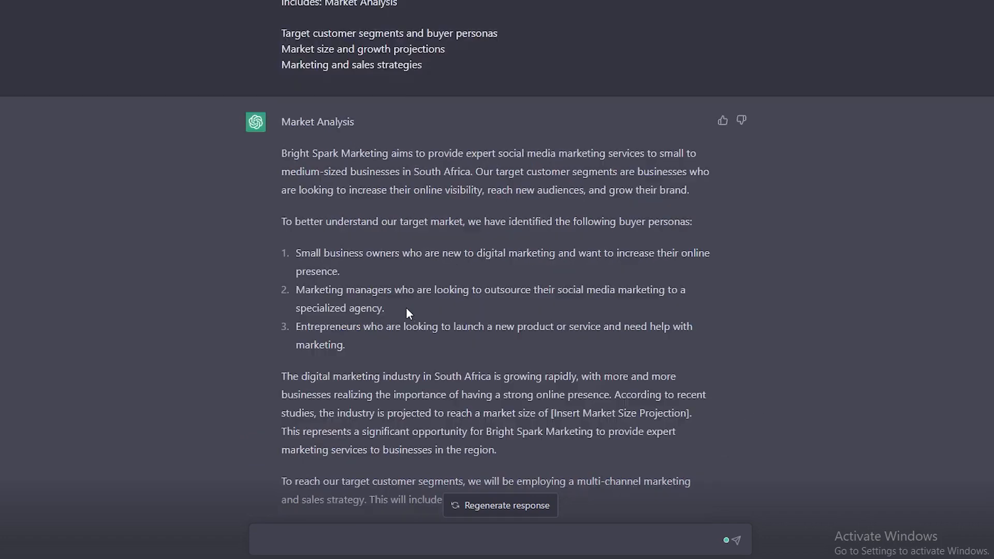
scroll("down", 3)
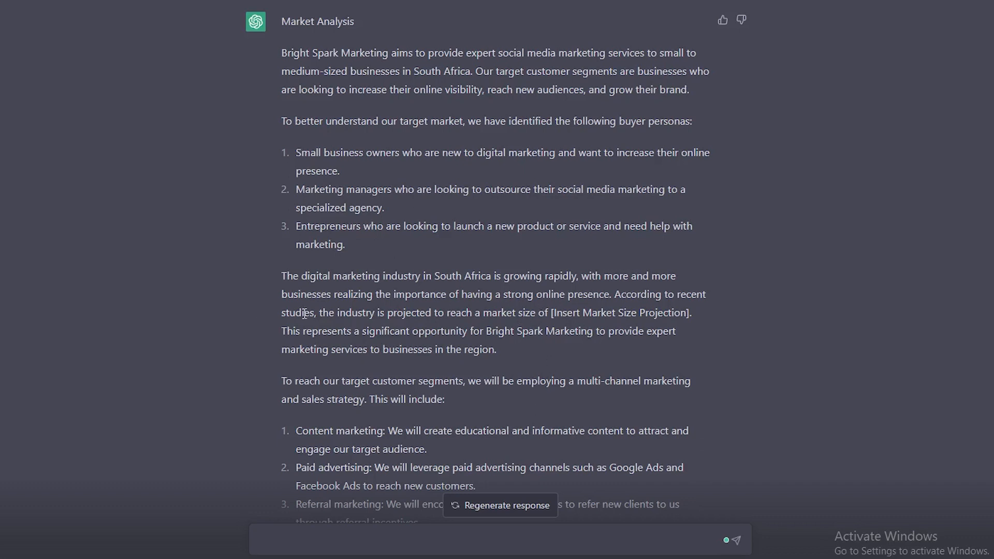
left_click_drag(549, 313, 647, 313)
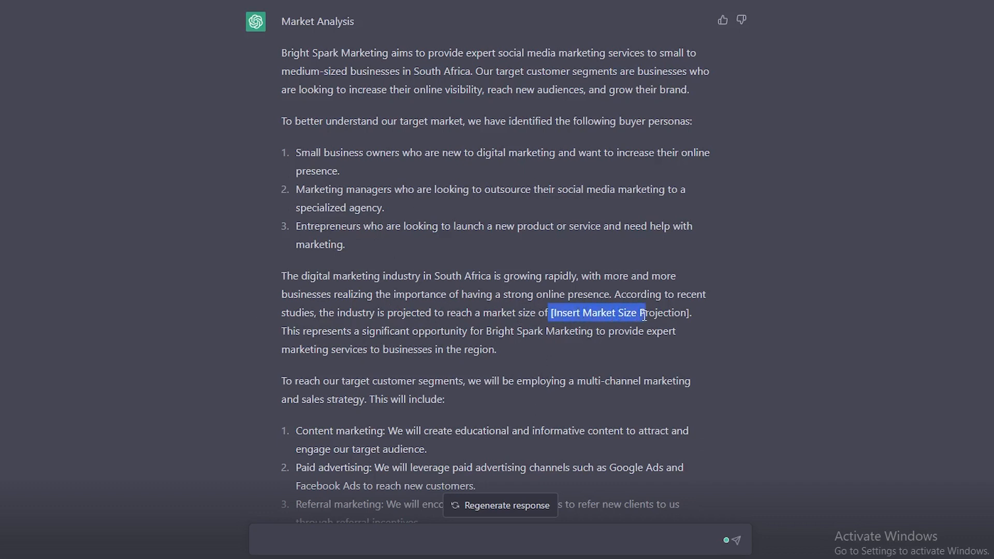
left_click_drag(641, 313, 692, 312)
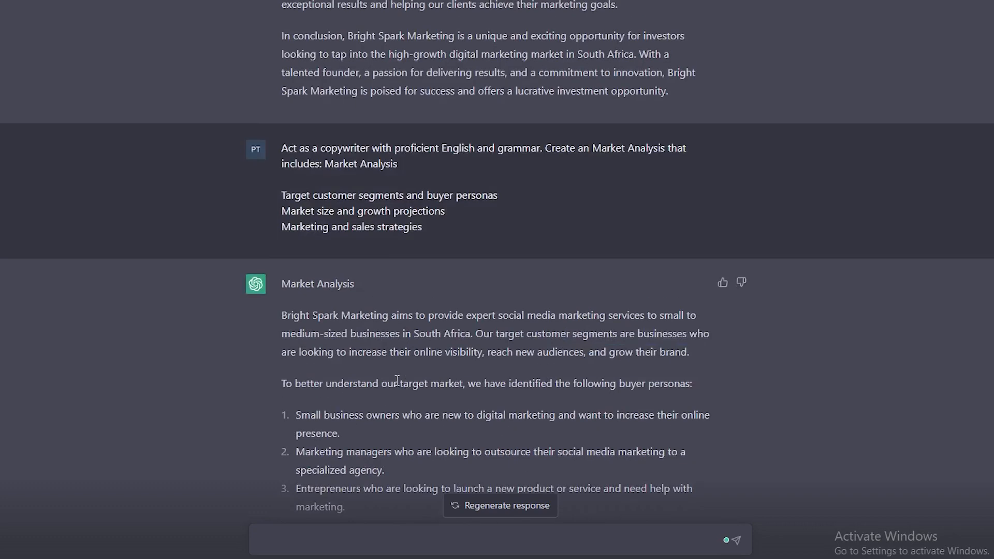
Step: Select and copy the index's Financial Projections heading and its three points
scroll("down", 3)
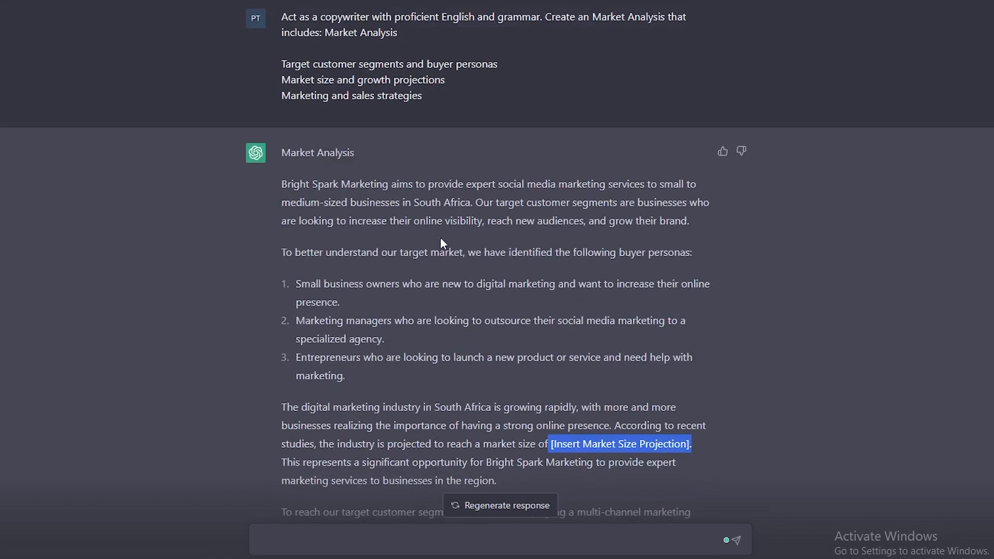
scroll("down", 3)
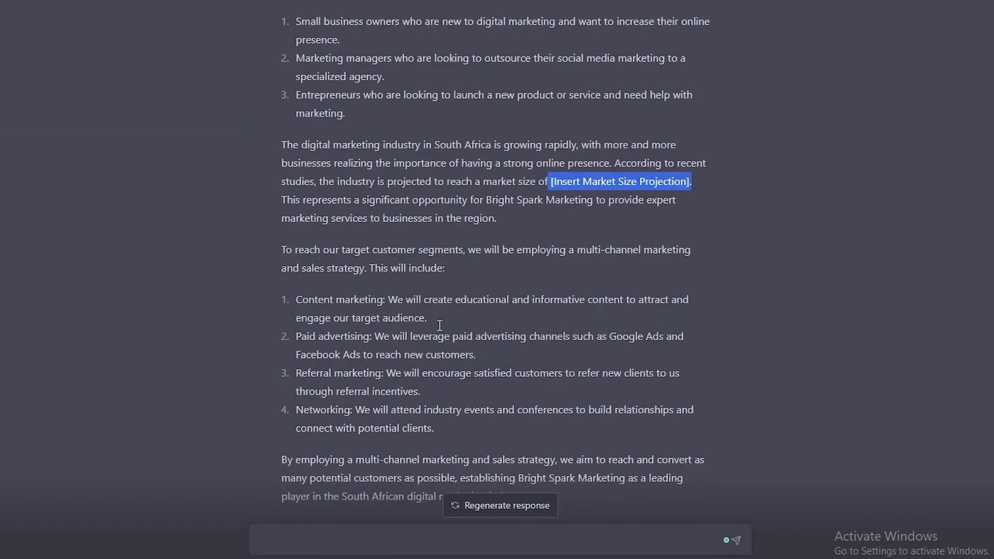
mouse_move(356, 452)
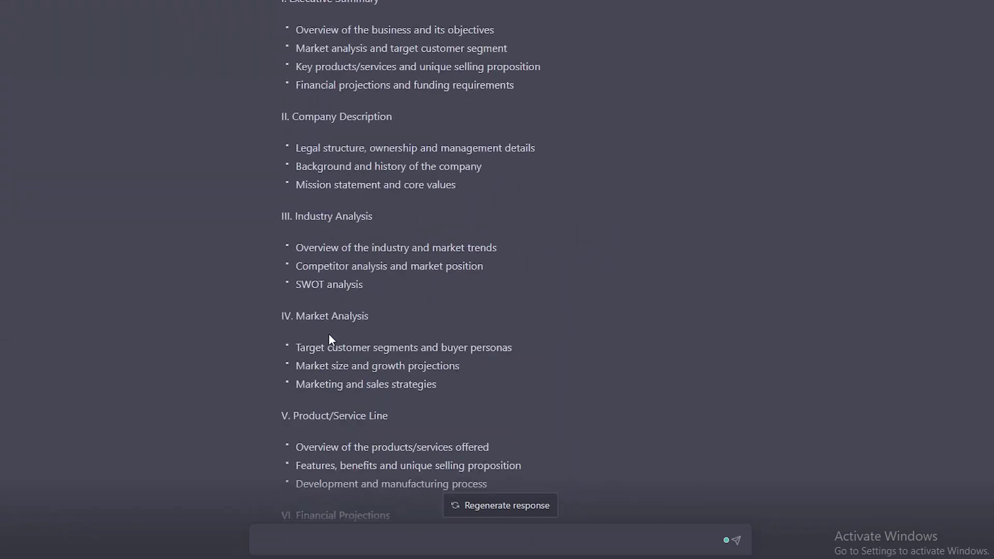
double_click(342, 389)
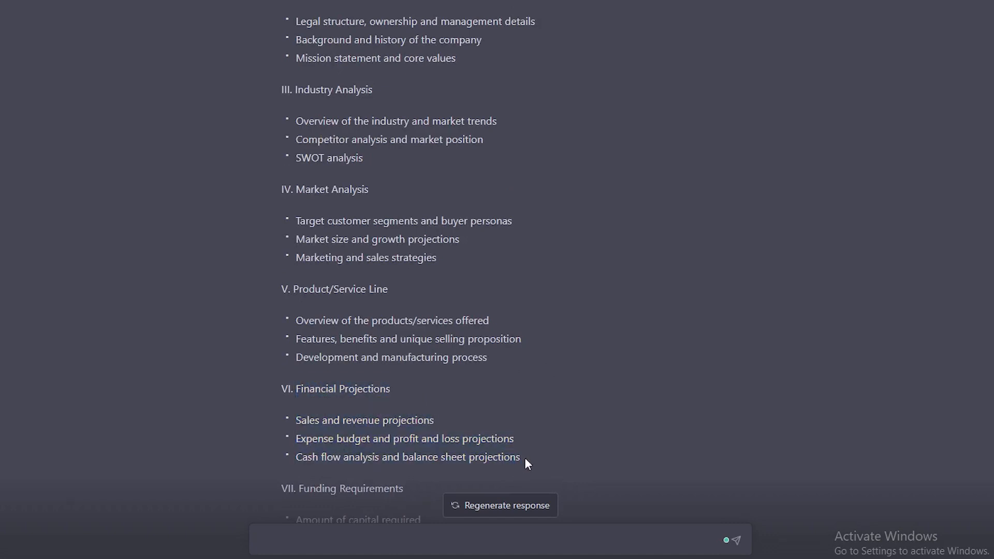
left_click_drag(296, 389, 519, 457)
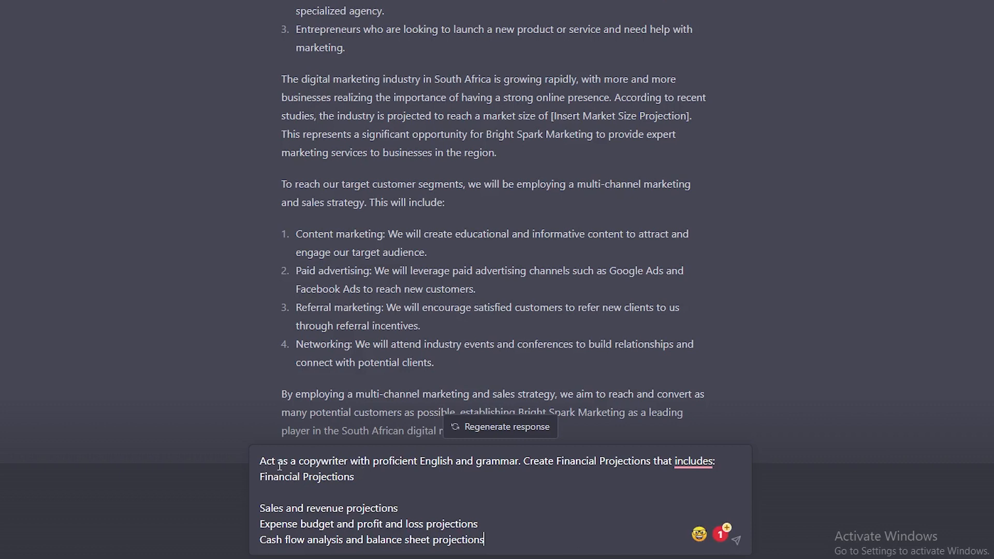
Step: Change the prompt role to Accountant, add 'using South African', and send it
double_click(322, 461)
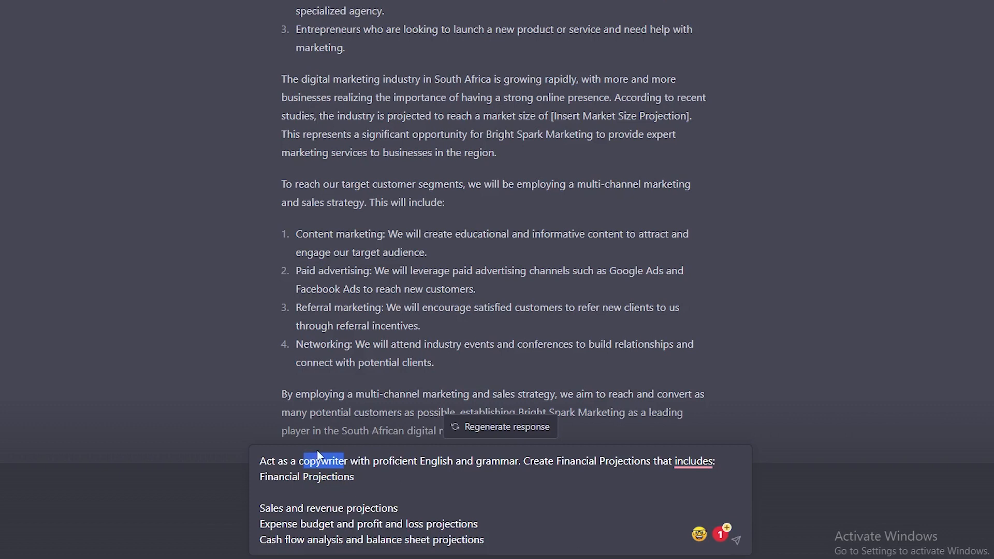
left_click(301, 461)
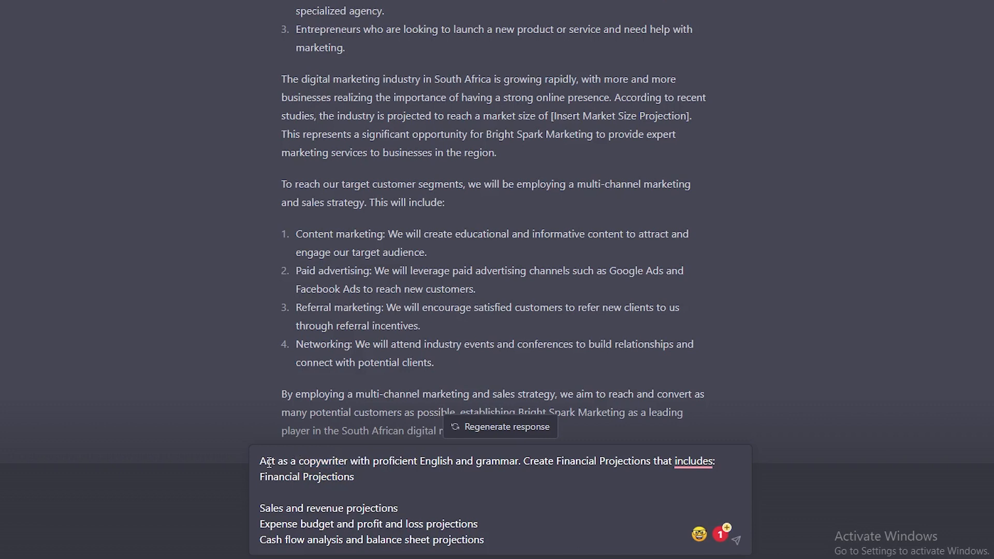
type("Accountant")
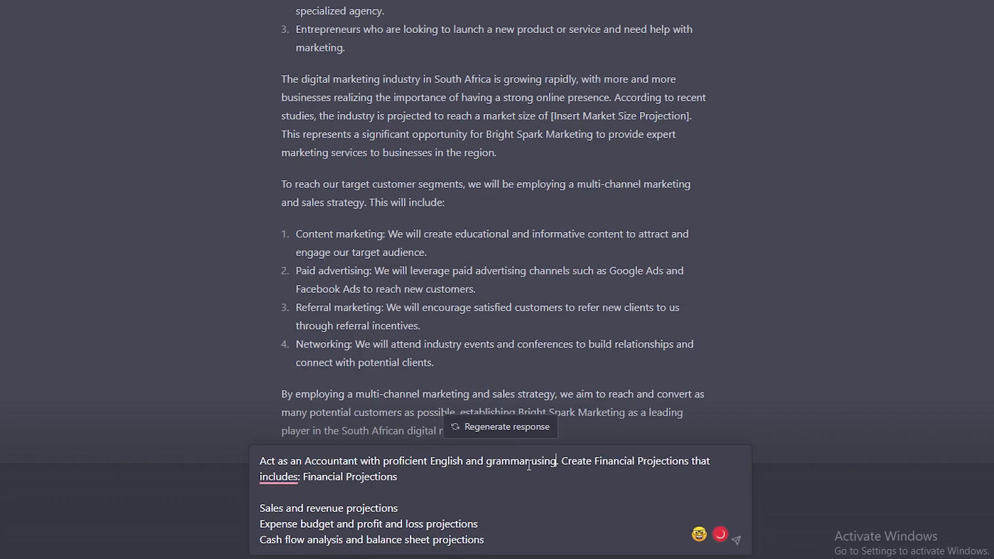
type("South African")
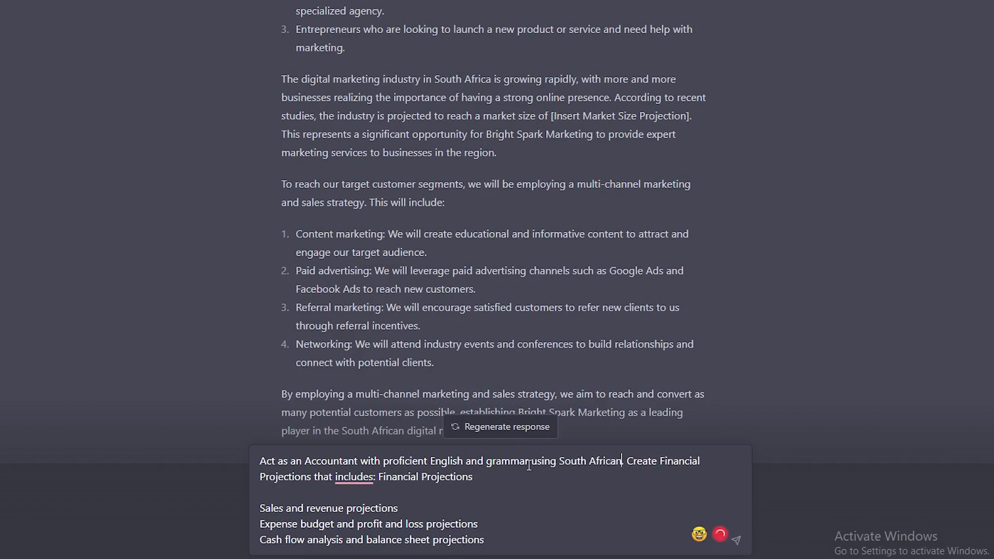
left_click(735, 540)
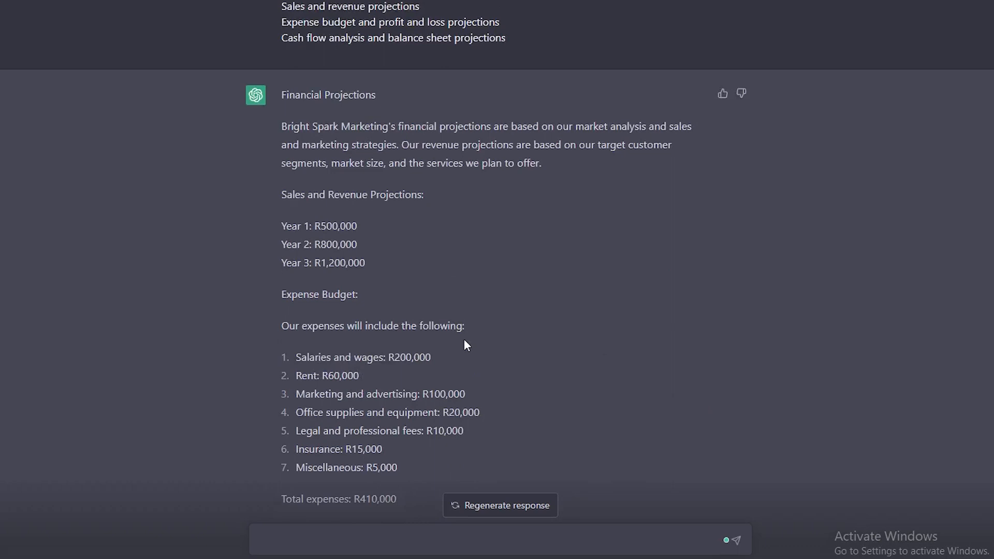
scroll("down", 3)
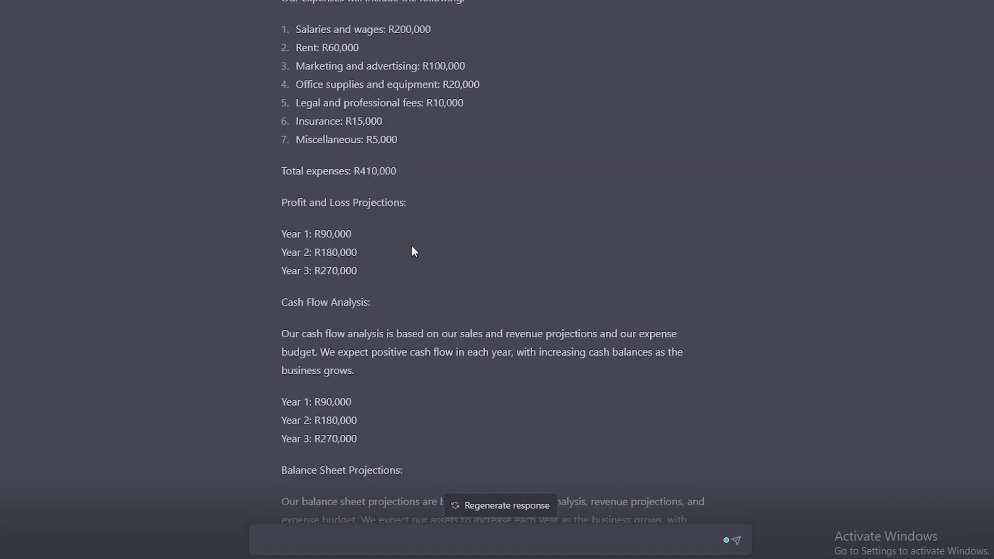
scroll("down", 3)
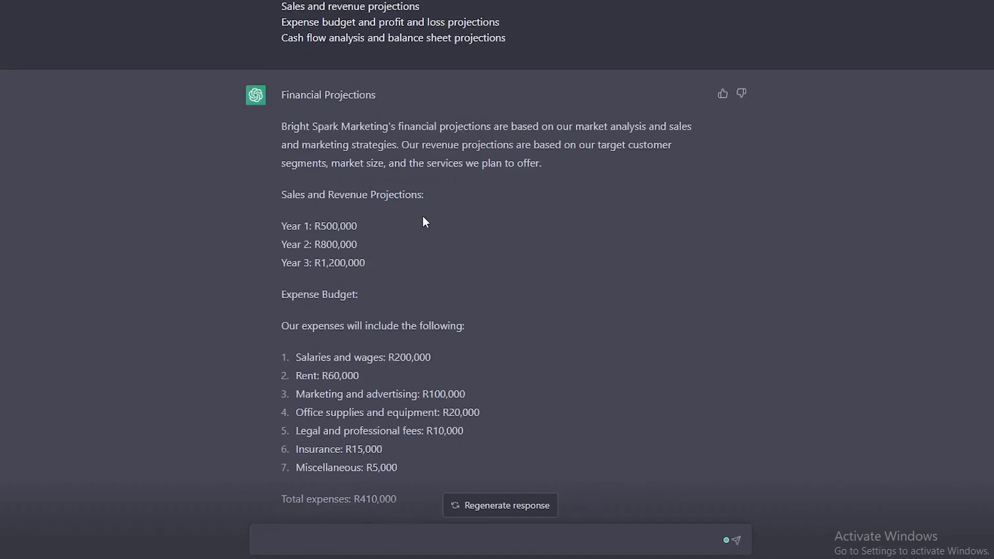
scroll("down", 3)
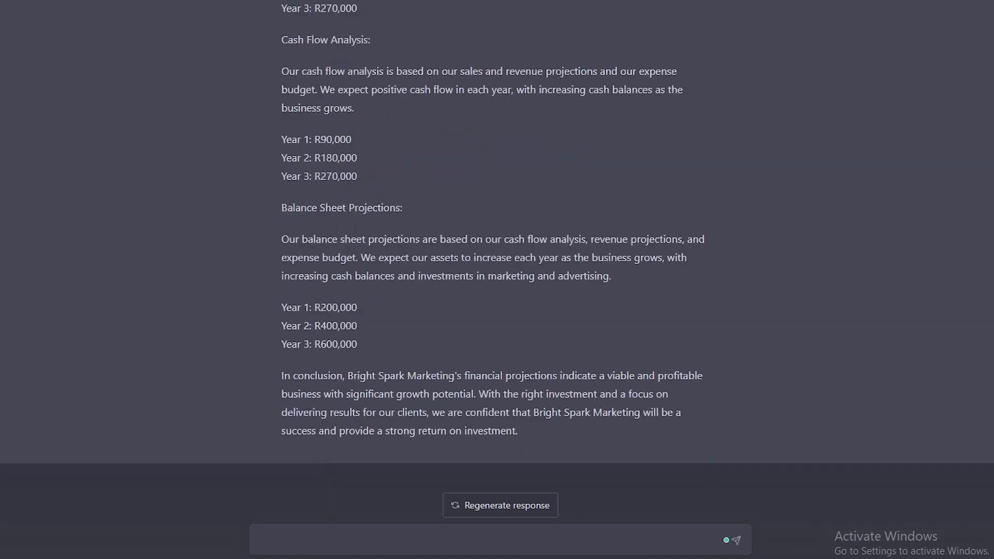
mouse_move(273, 521)
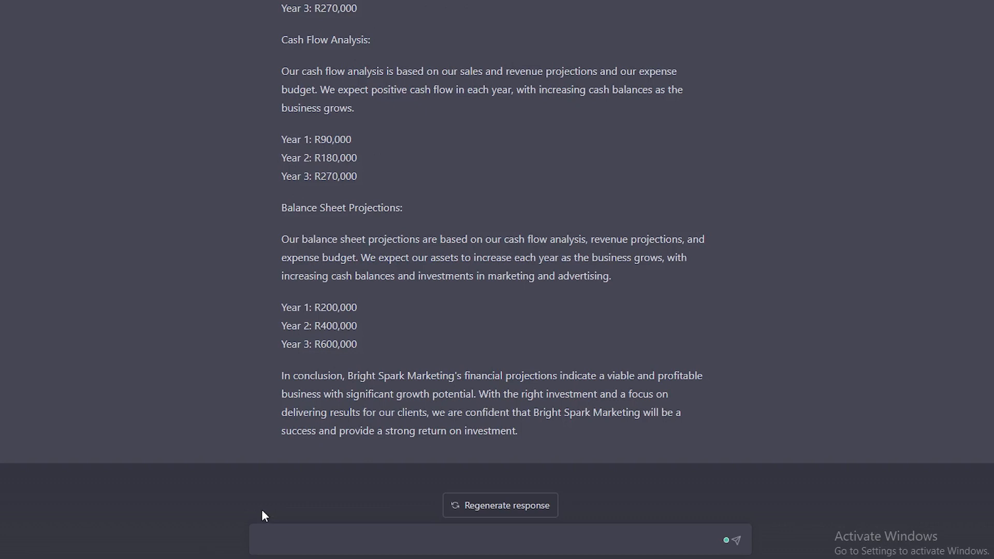
mouse_move(258, 513)
type("Act as an MBA Lecturer and teach me how to create the financial projections for my business plan")
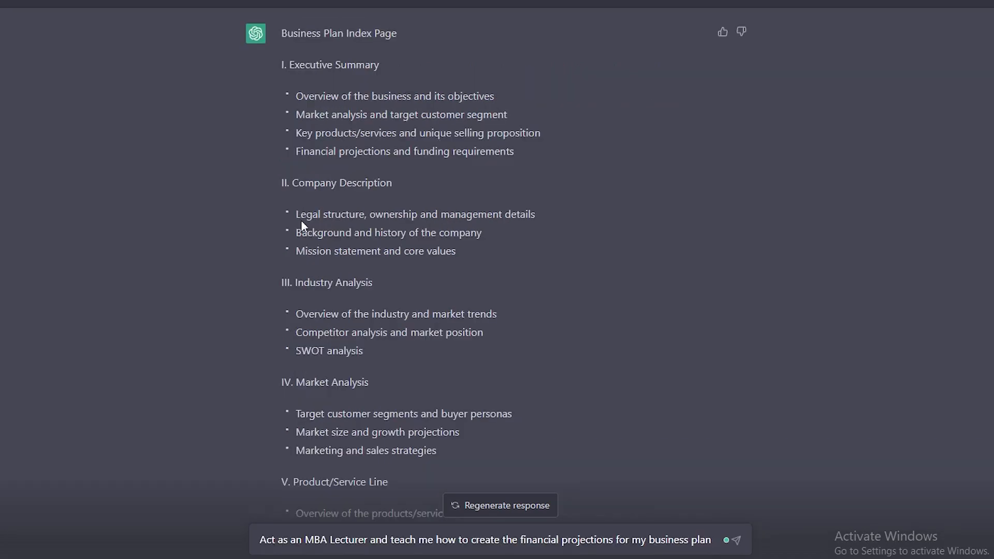
Step: Scroll through the MBA lecturer's financial projections explanation and earlier responses
scroll("down", 3)
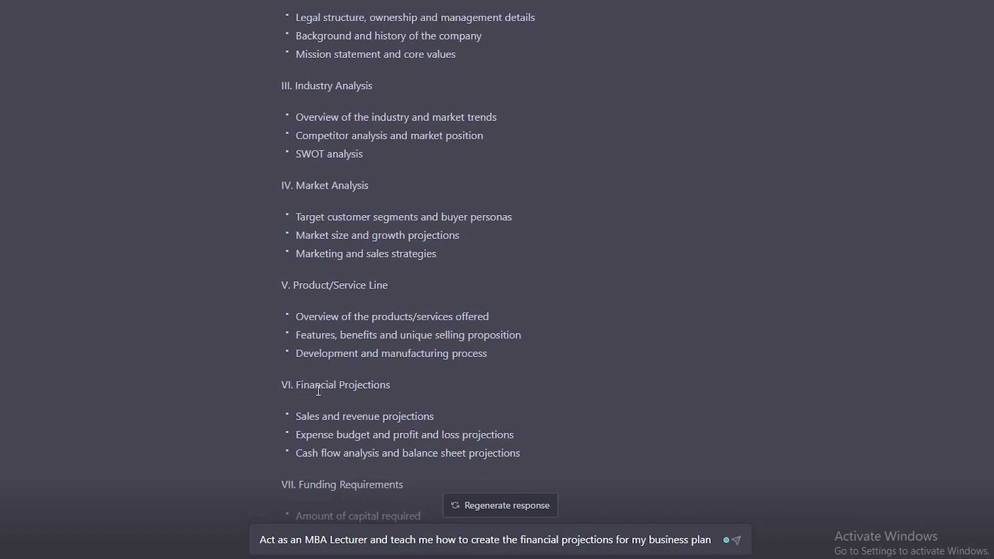
scroll("down", 3)
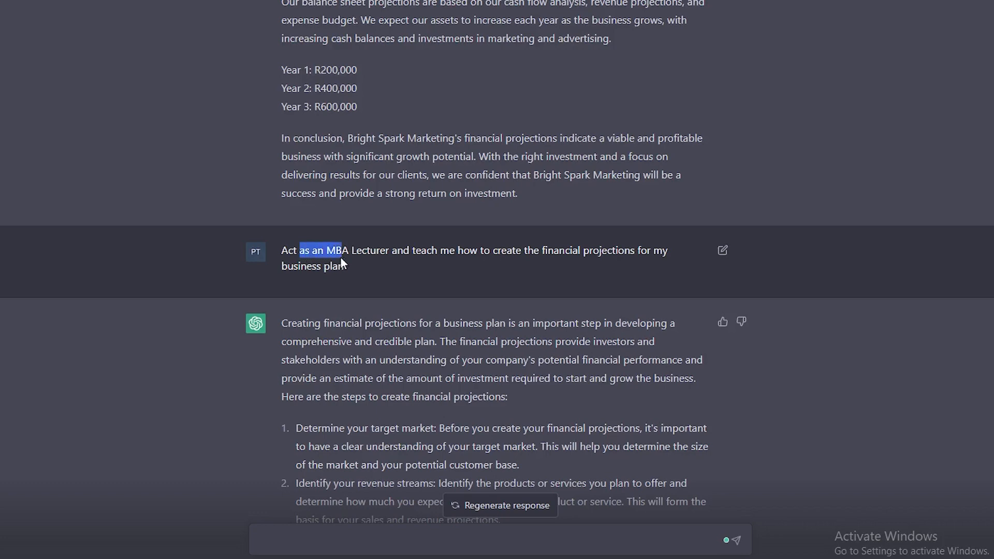
scroll("down", 3)
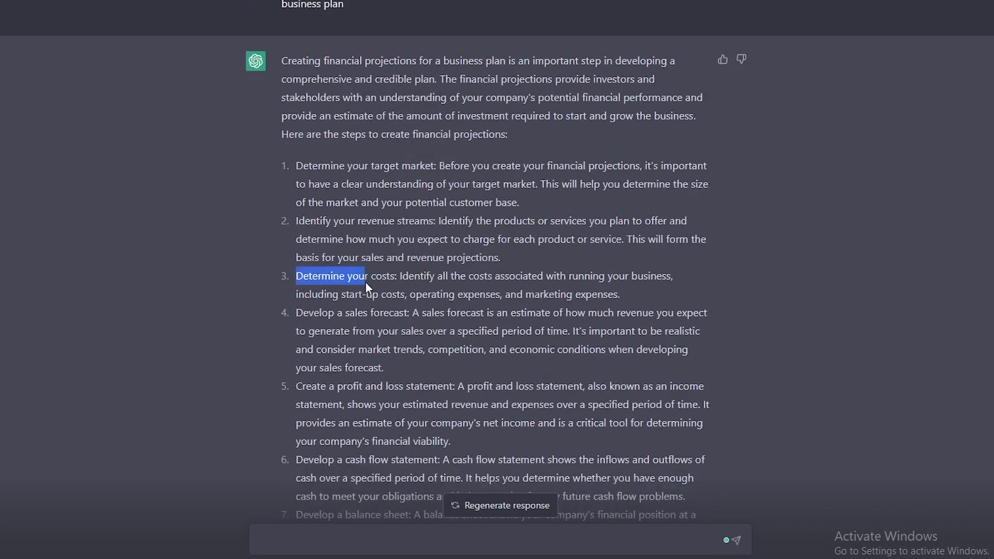
scroll("down", 3)
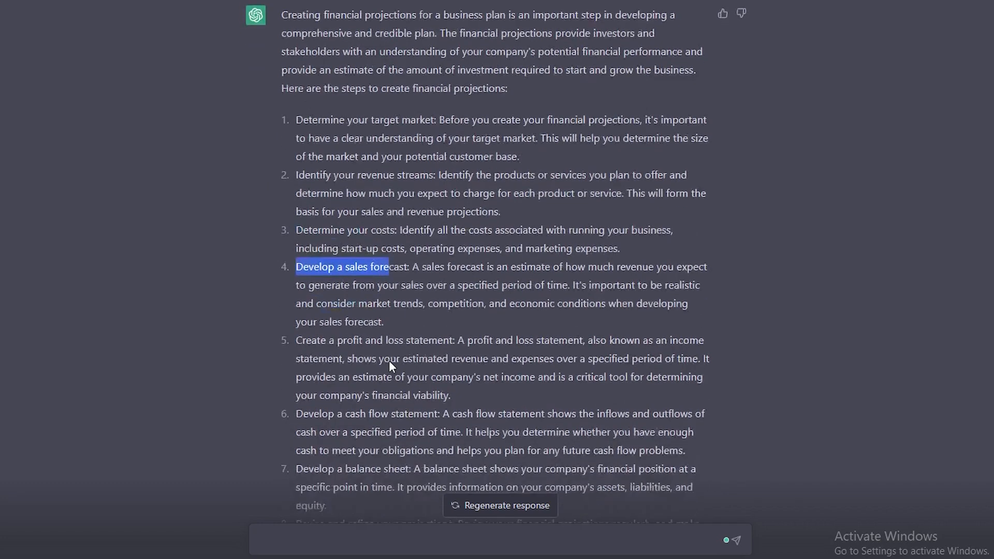
scroll("down", 3)
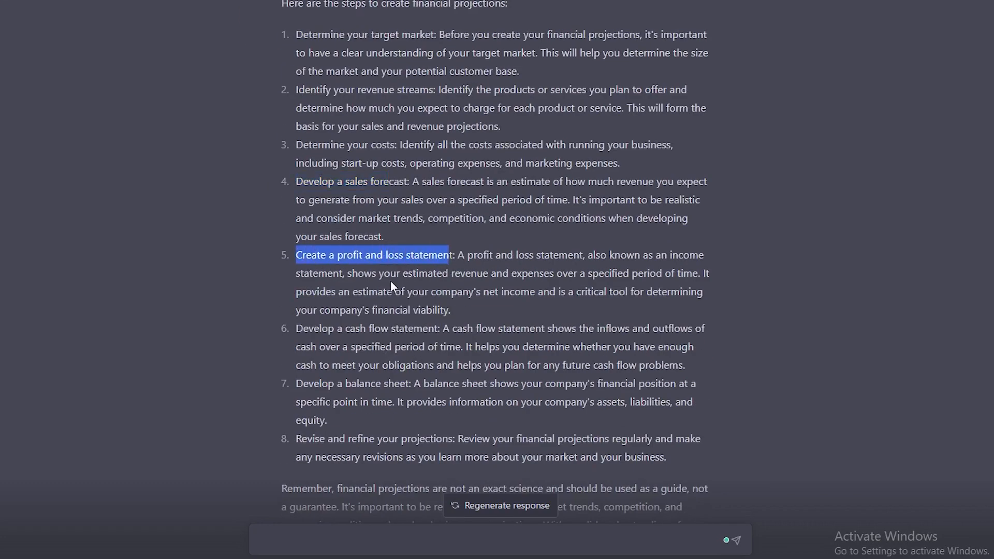
mouse_move(392, 309)
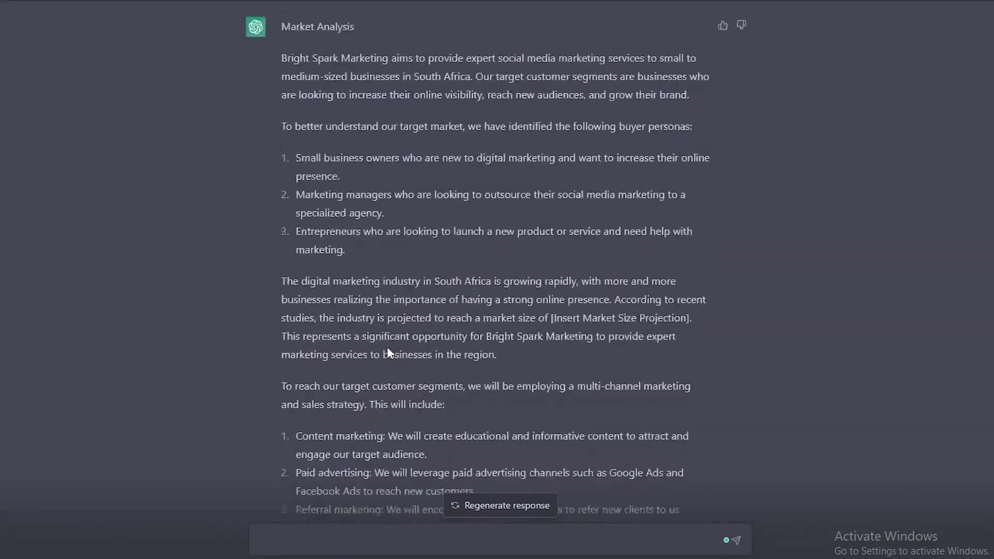
scroll("down", 3)
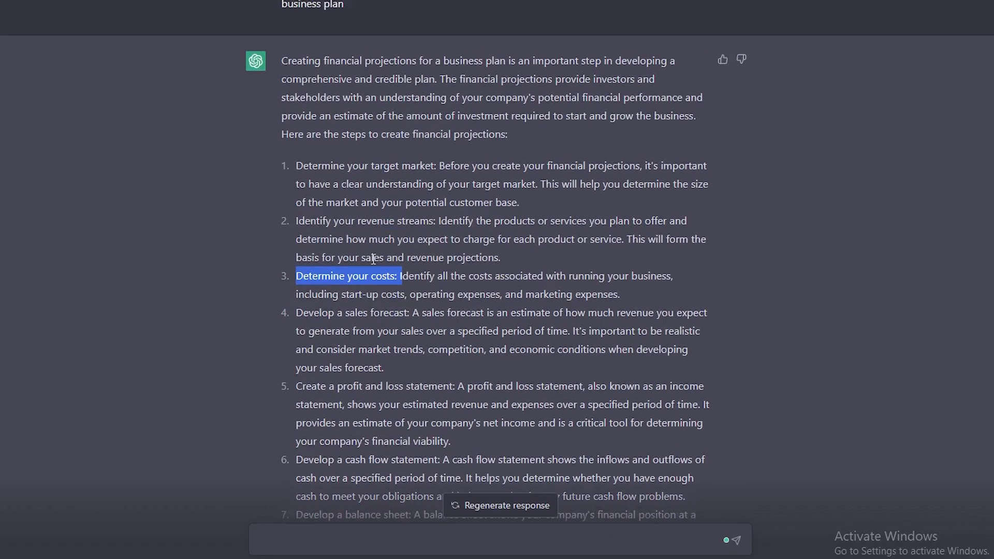
scroll("down", 3)
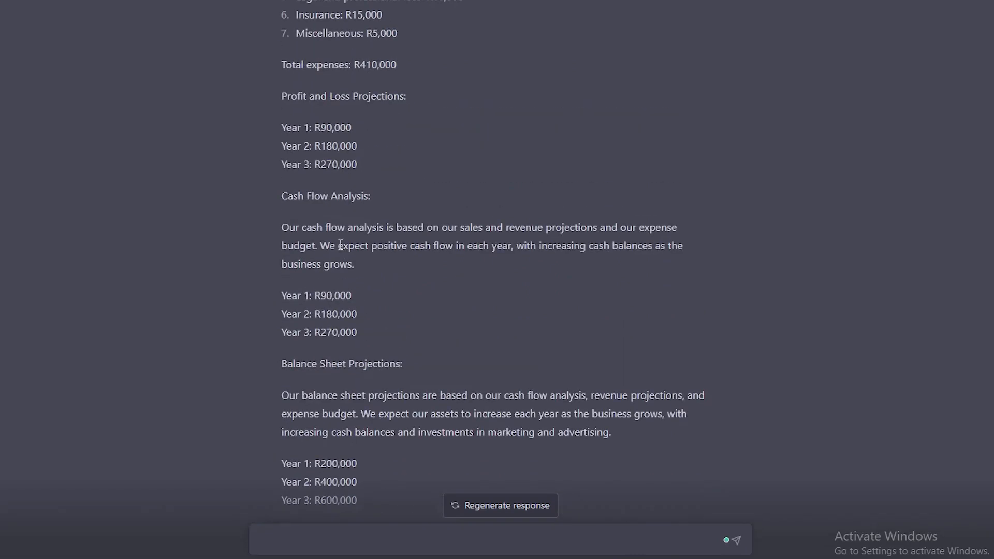
scroll("up", 3)
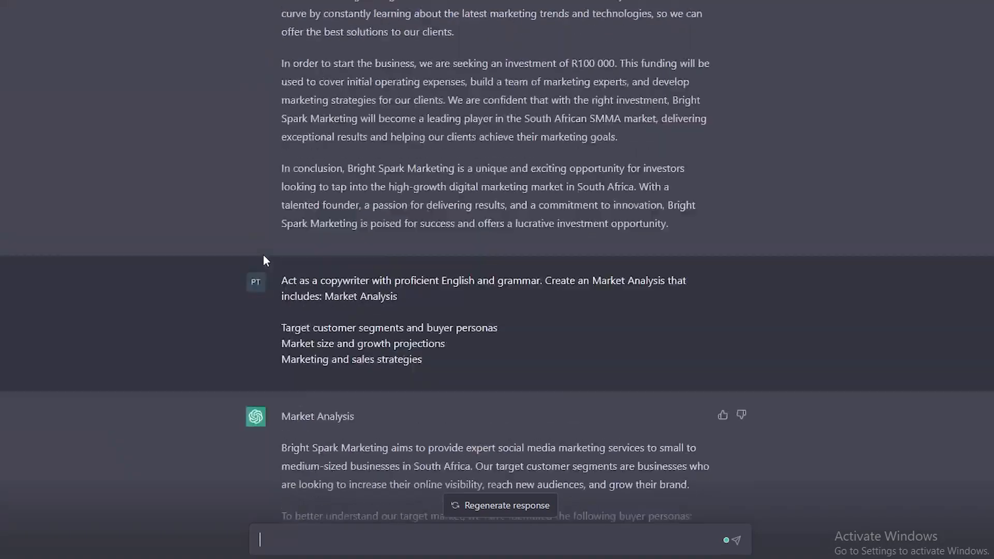
scroll("down", 3)
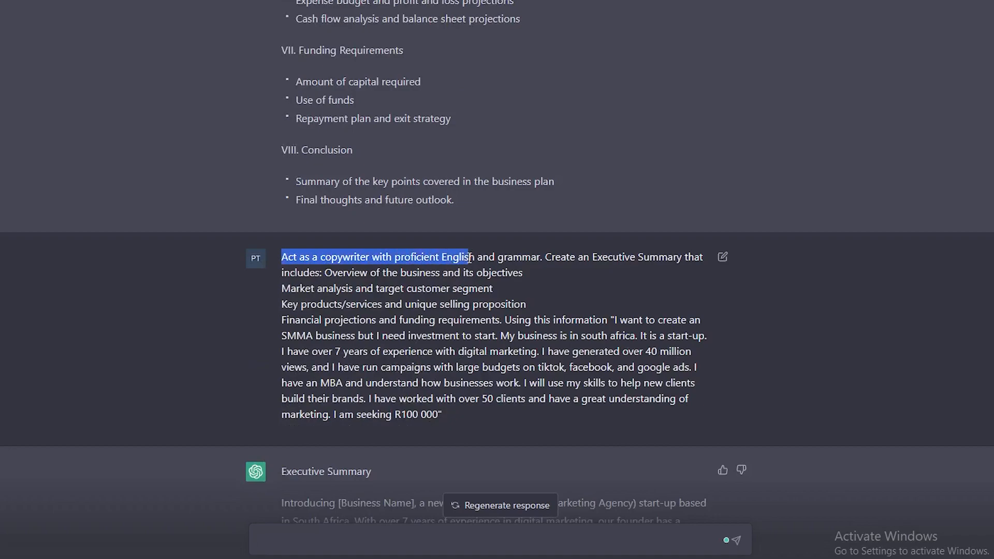
scroll("down", 3)
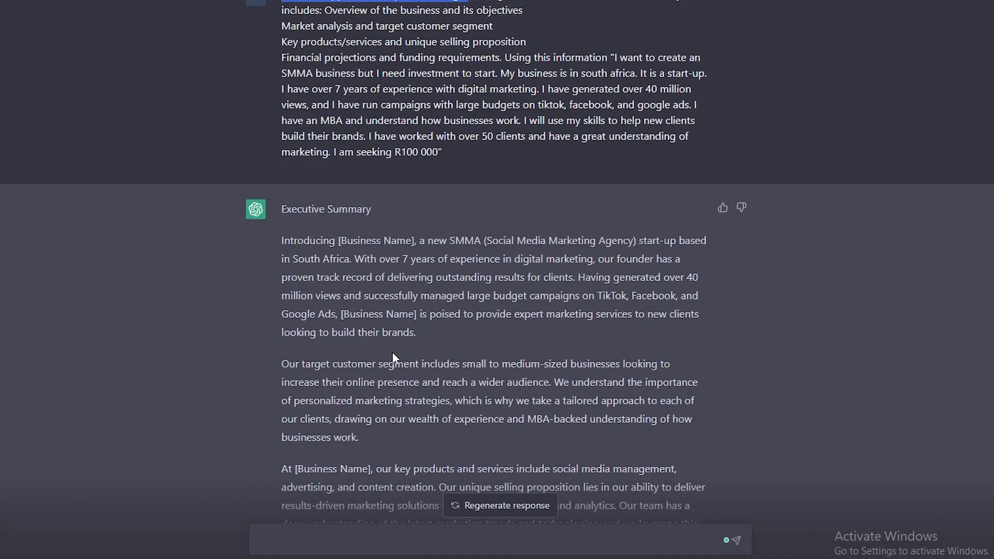
scroll("down", 3)
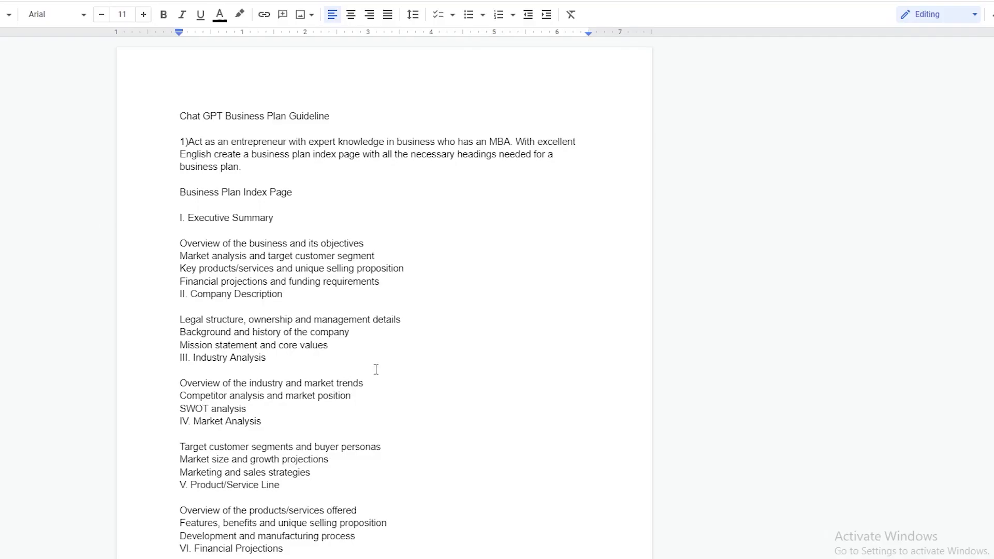
Step: Paste the copied Bright Spark Marketing executive summary onto the blank line after the index
scroll("down", 3)
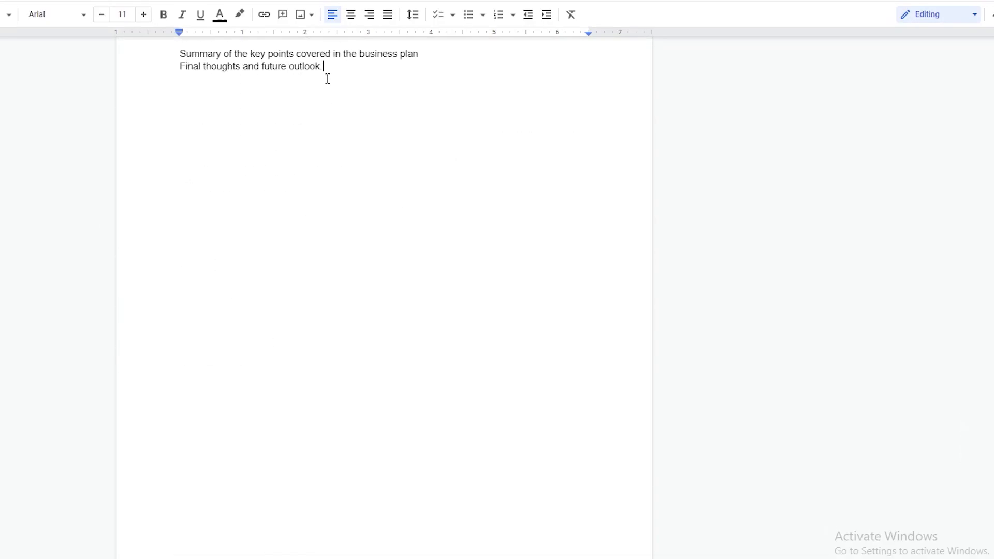
right_click(180, 116)
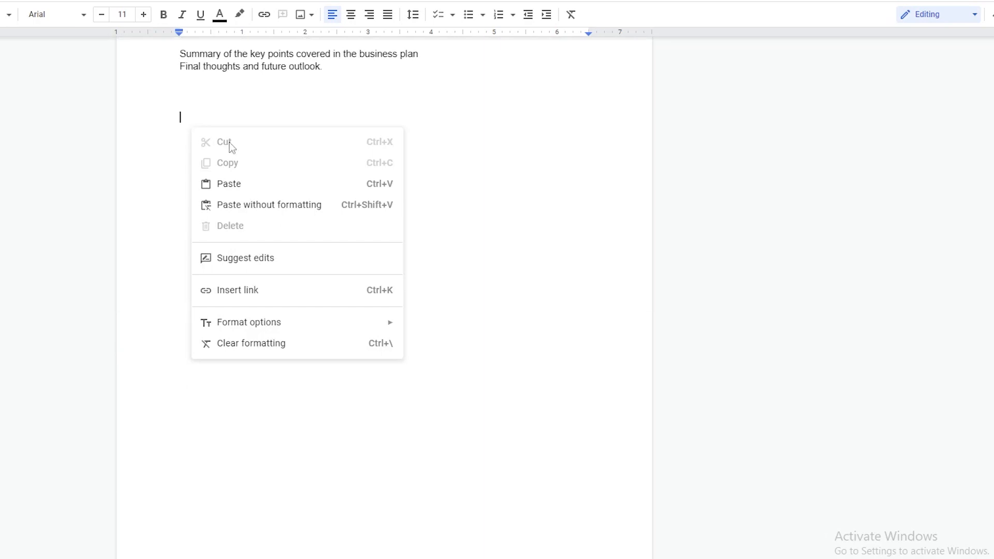
left_click(229, 184)
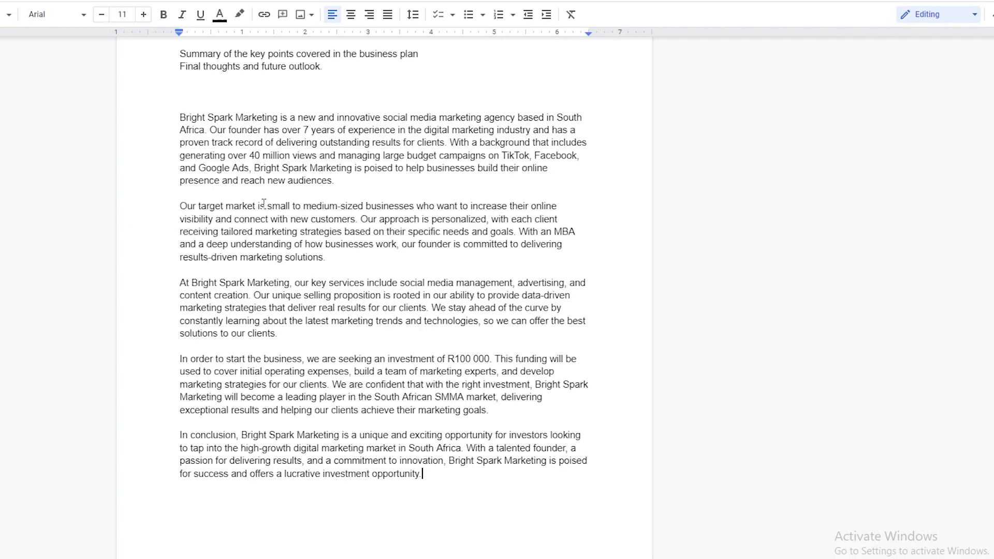
scroll("down", 3)
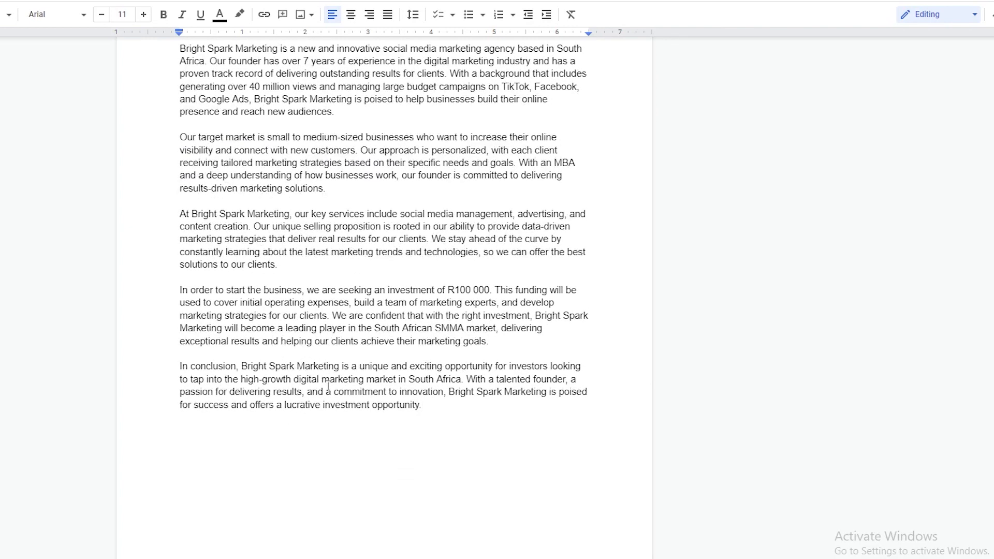